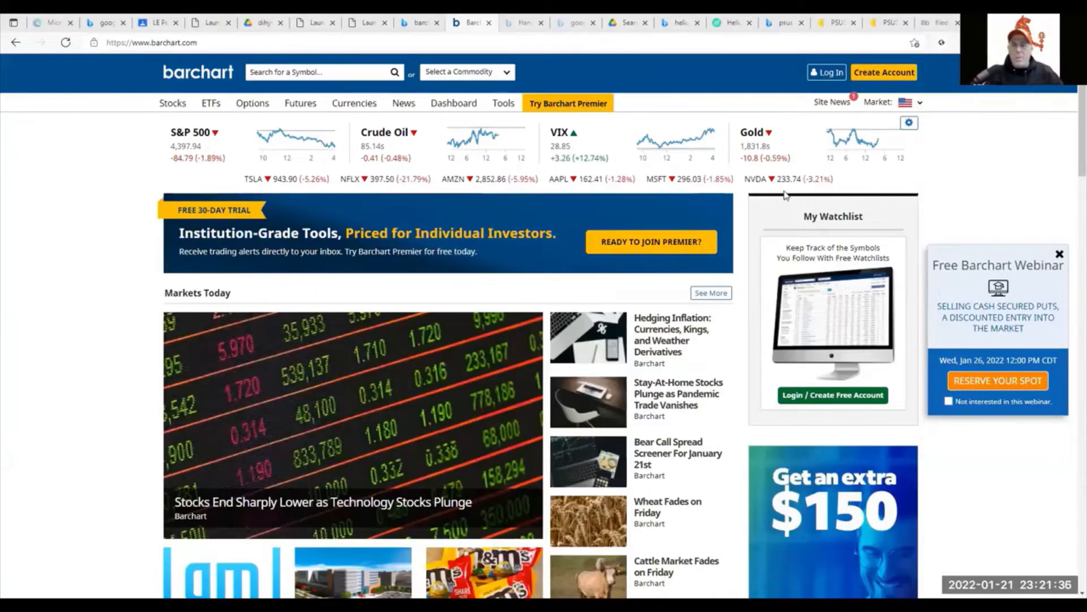
pyautogui.moveTo(525, 205)
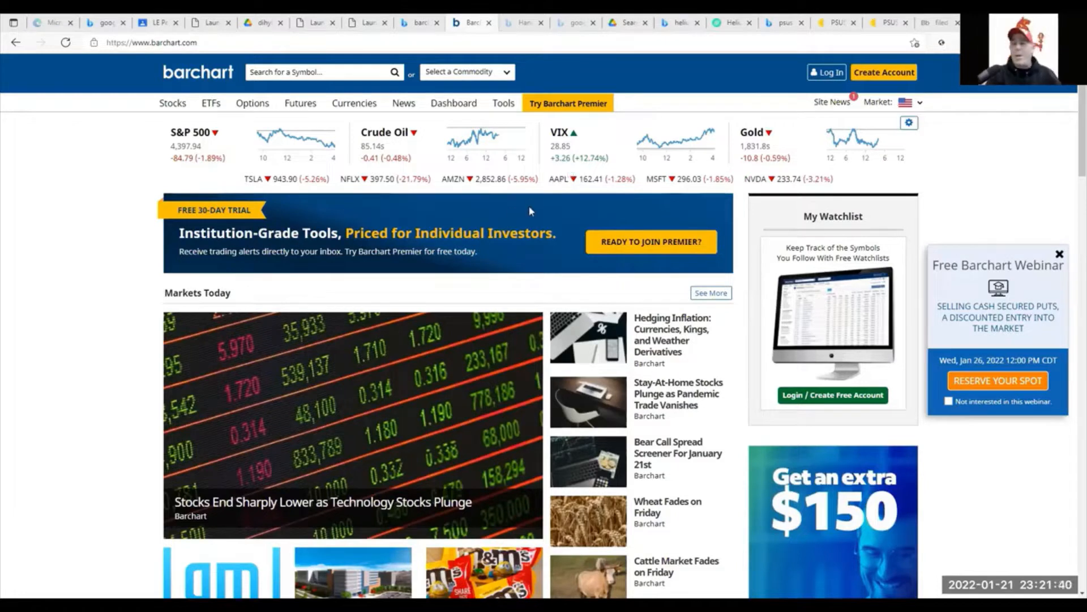
pyautogui.moveTo(540, 166)
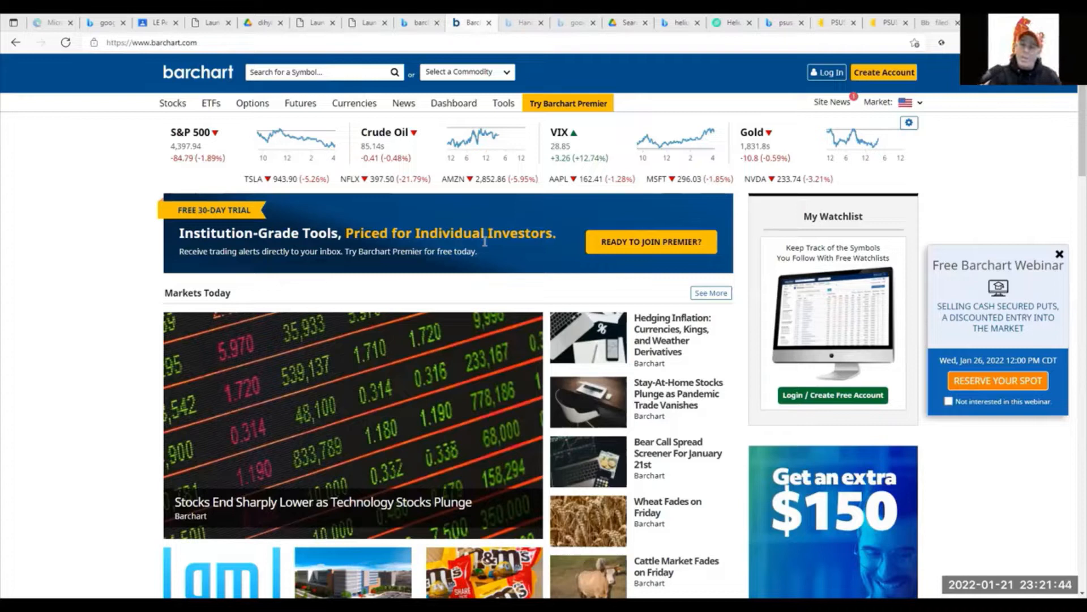
pyautogui.moveTo(416, 199)
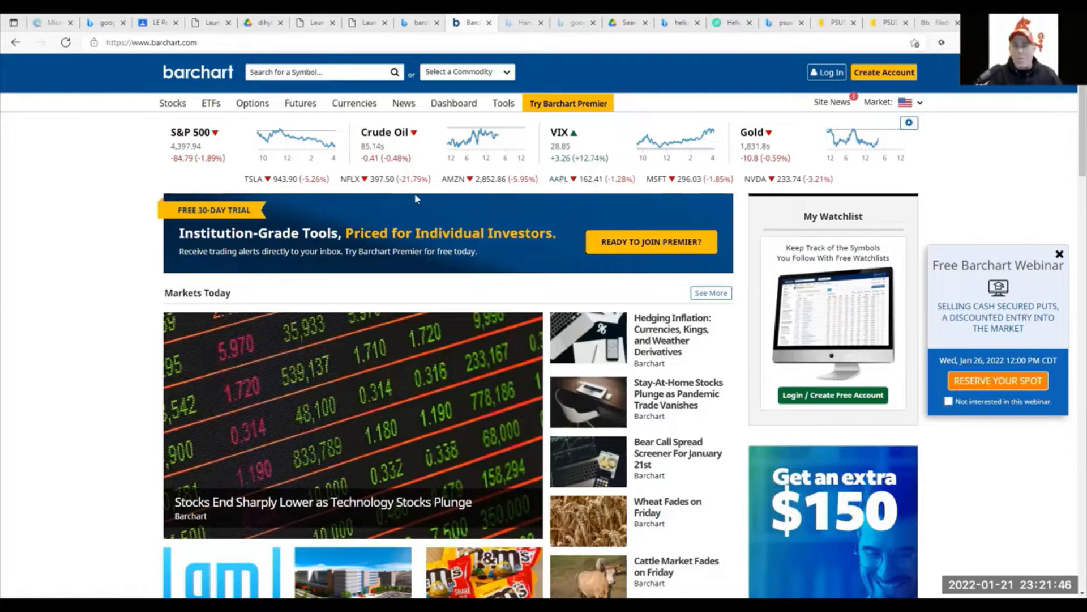
pyautogui.moveTo(445, 179)
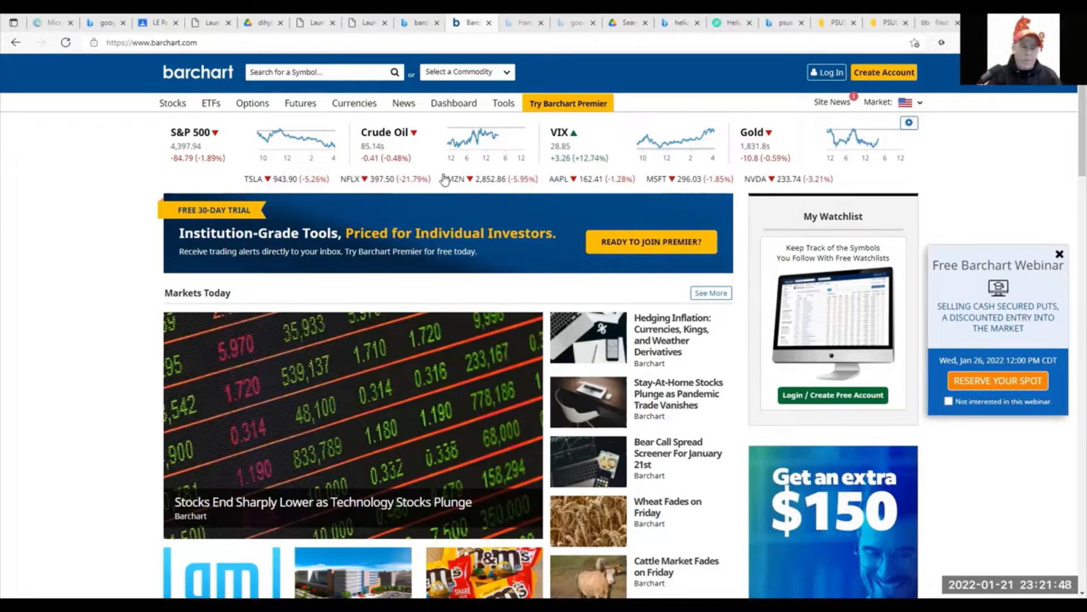
pyautogui.moveTo(492, 212)
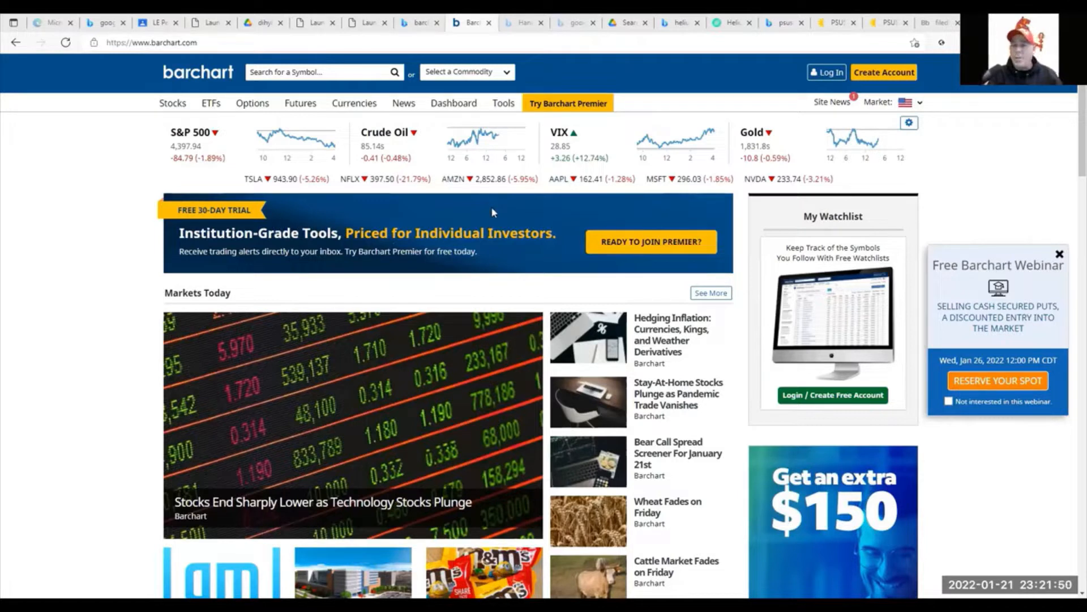
pyautogui.moveTo(522, 158)
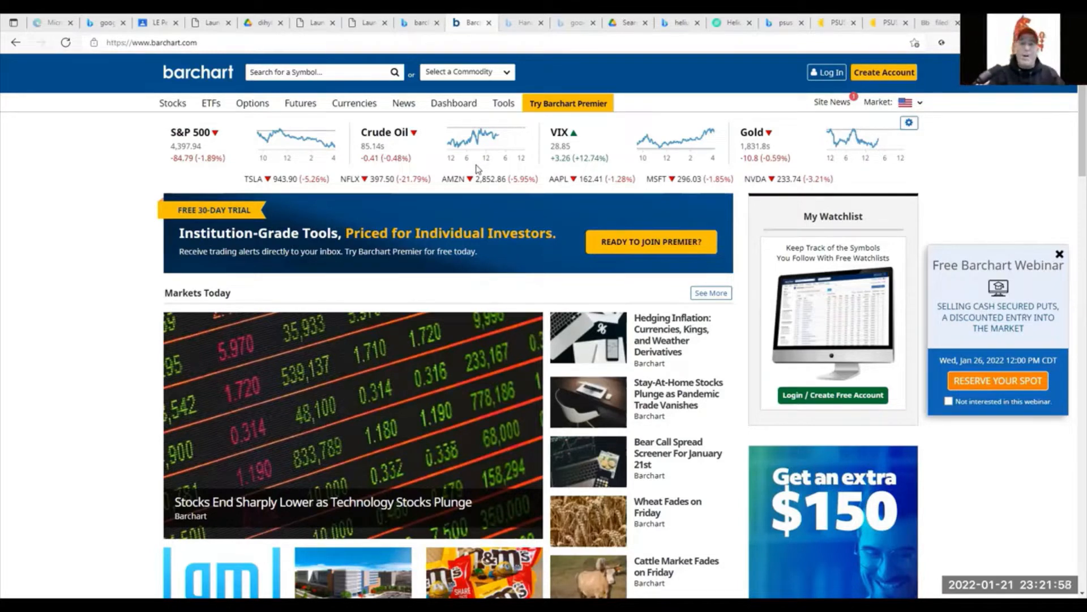
pyautogui.moveTo(205, 179)
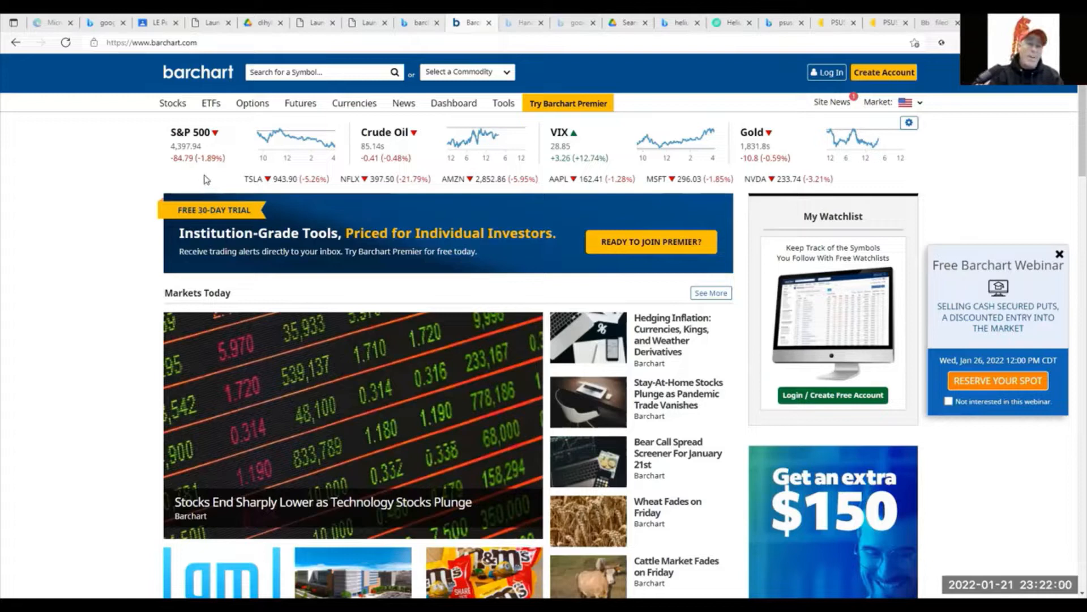
pyautogui.moveTo(306, 161)
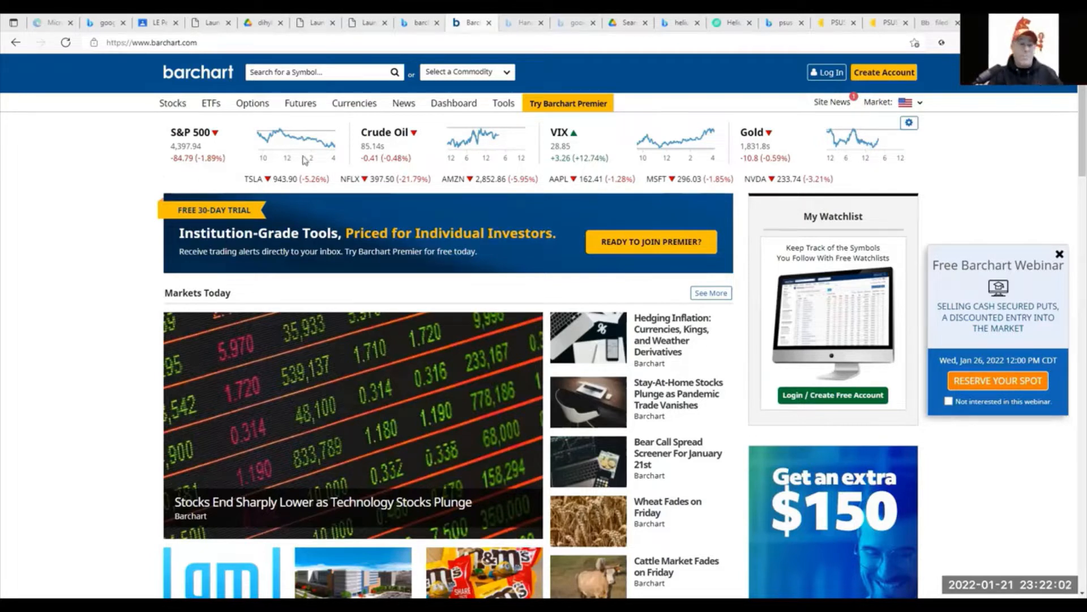
pyautogui.moveTo(426, 137)
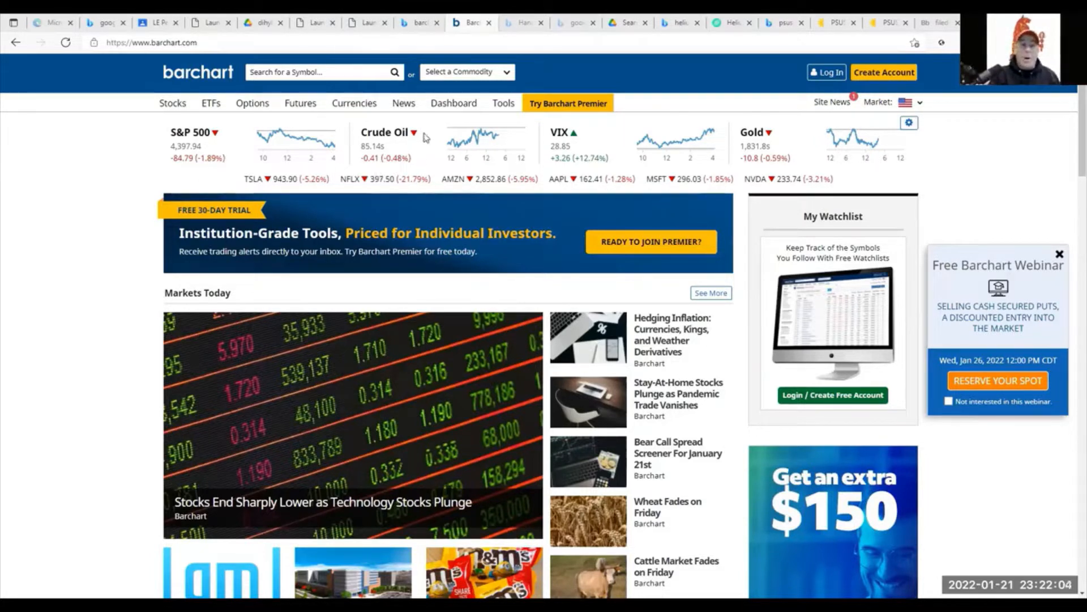
pyautogui.moveTo(174, 133)
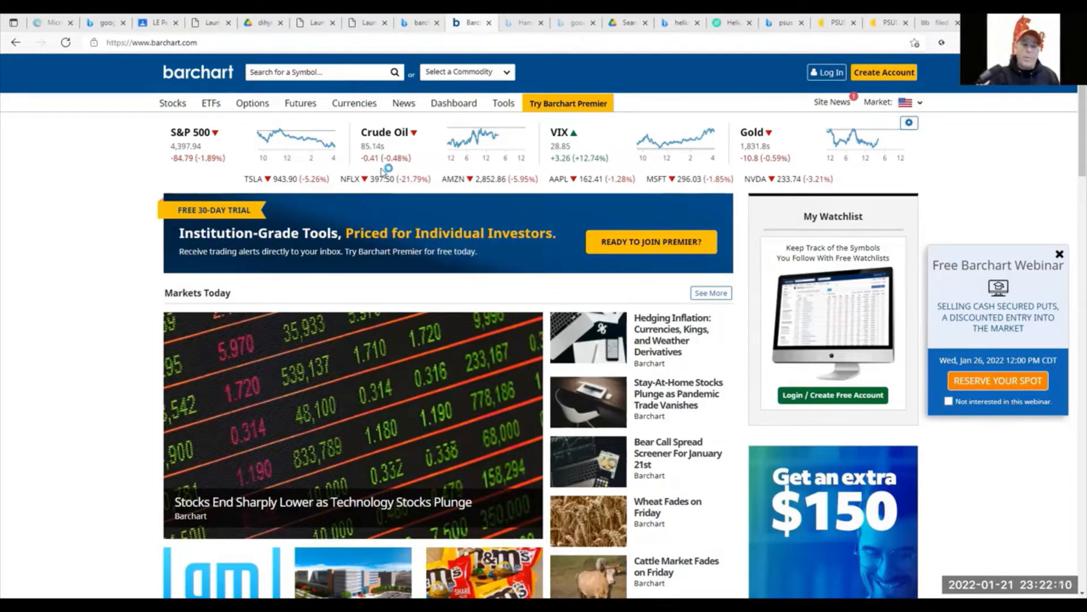
pyautogui.moveTo(569, 213)
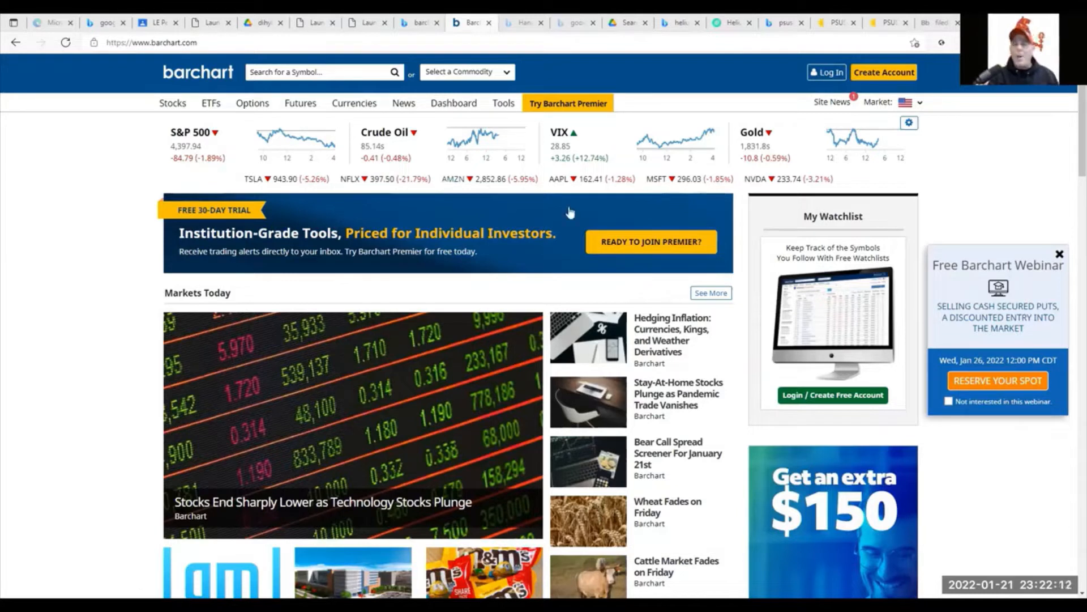
pyautogui.moveTo(442, 177)
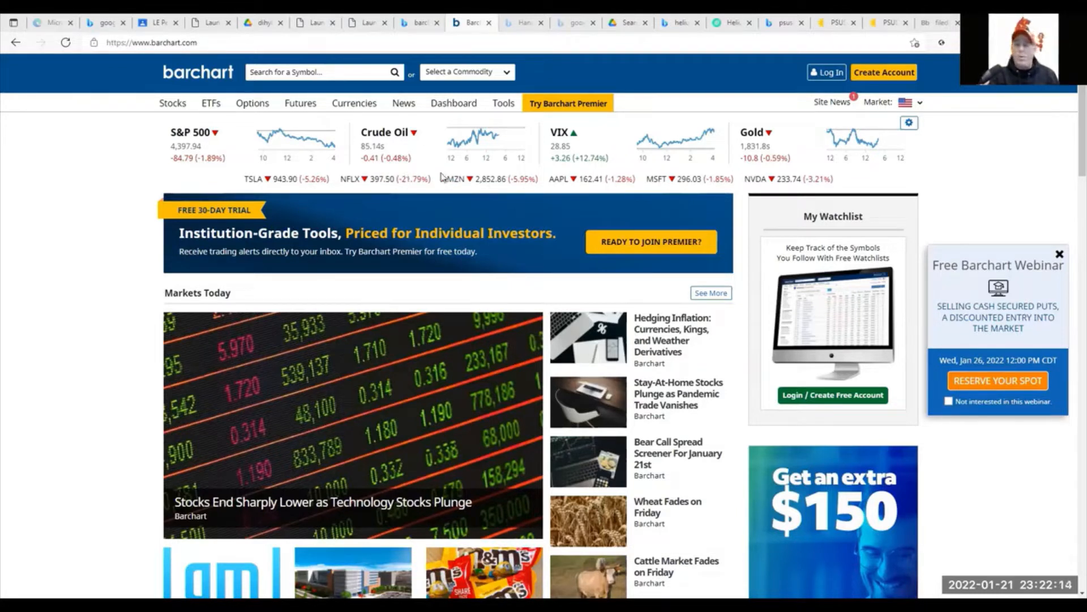
pyautogui.moveTo(460, 162)
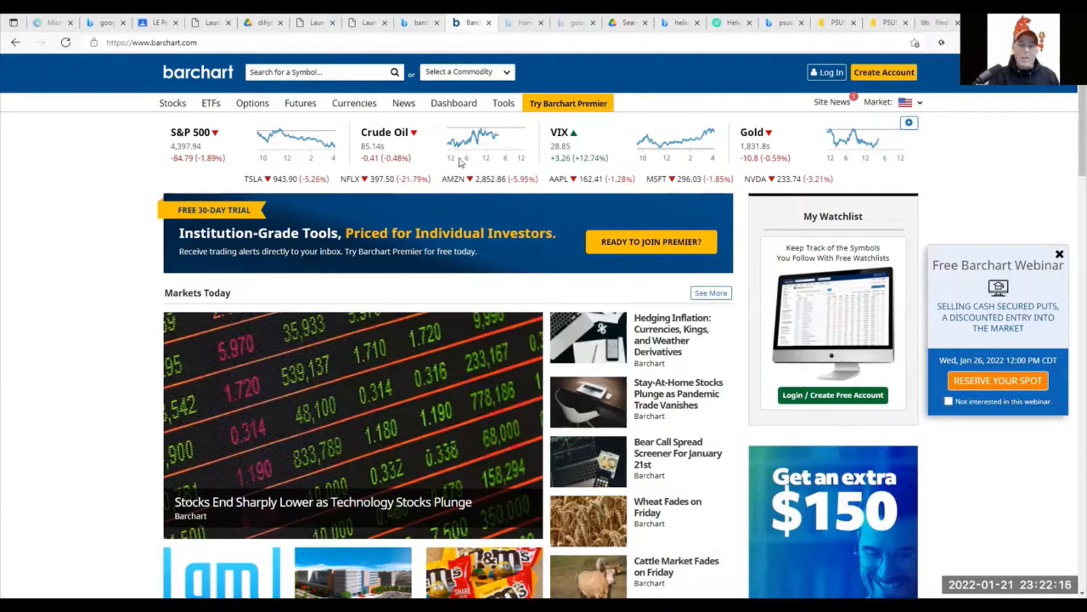
pyautogui.moveTo(451, 154)
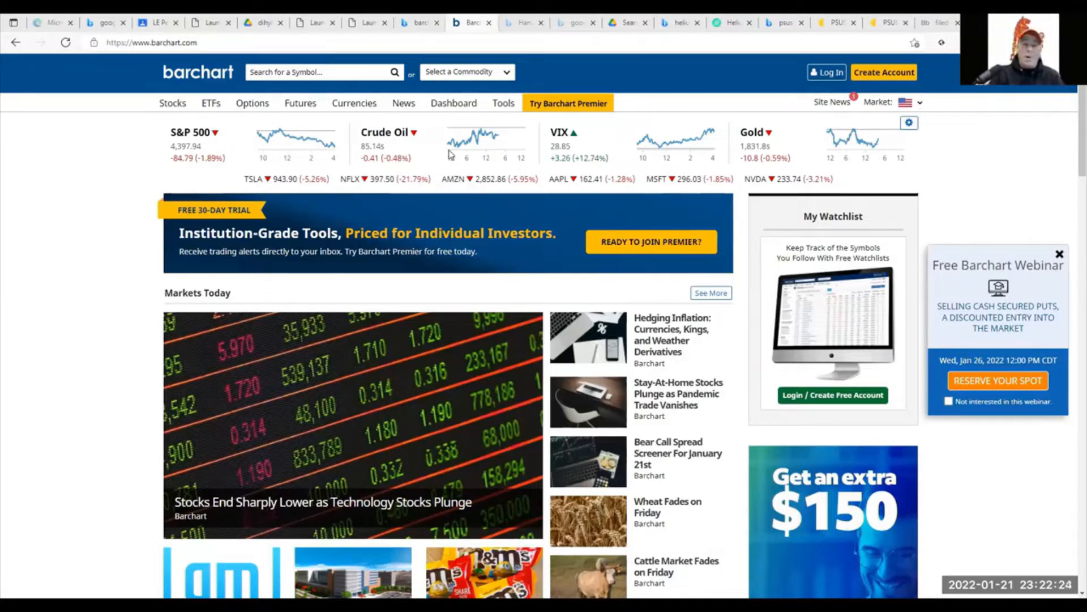
pyautogui.moveTo(343, 142)
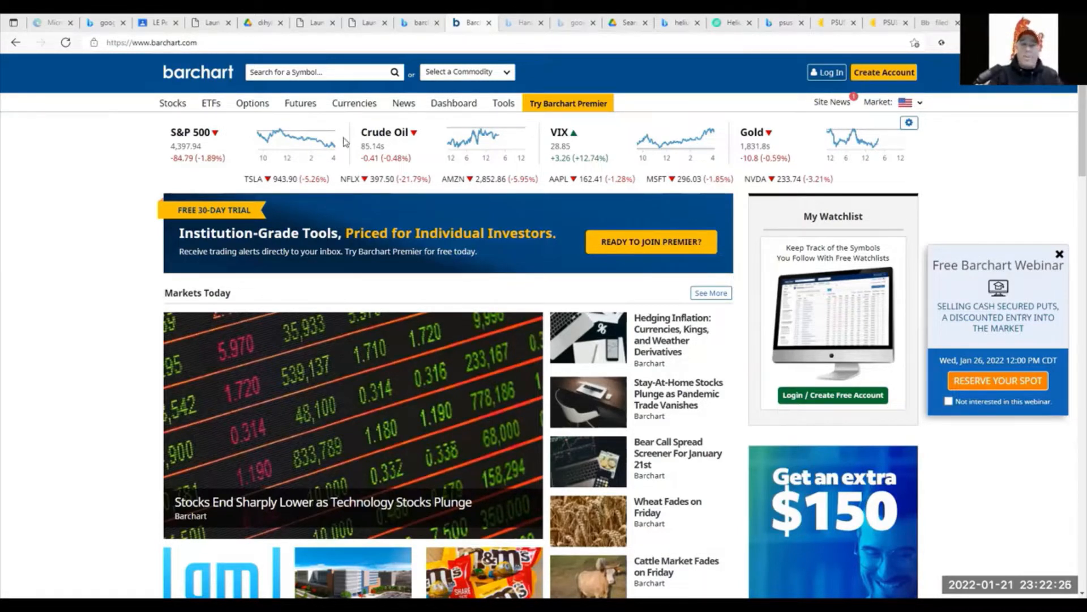
pyautogui.moveTo(819, 175)
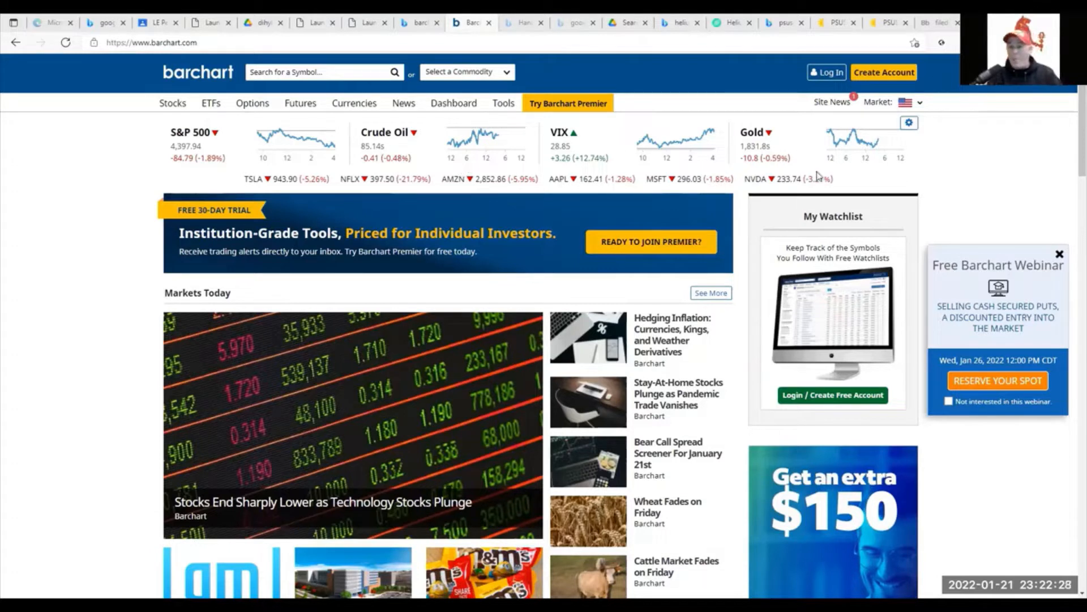
pyautogui.moveTo(616, 143)
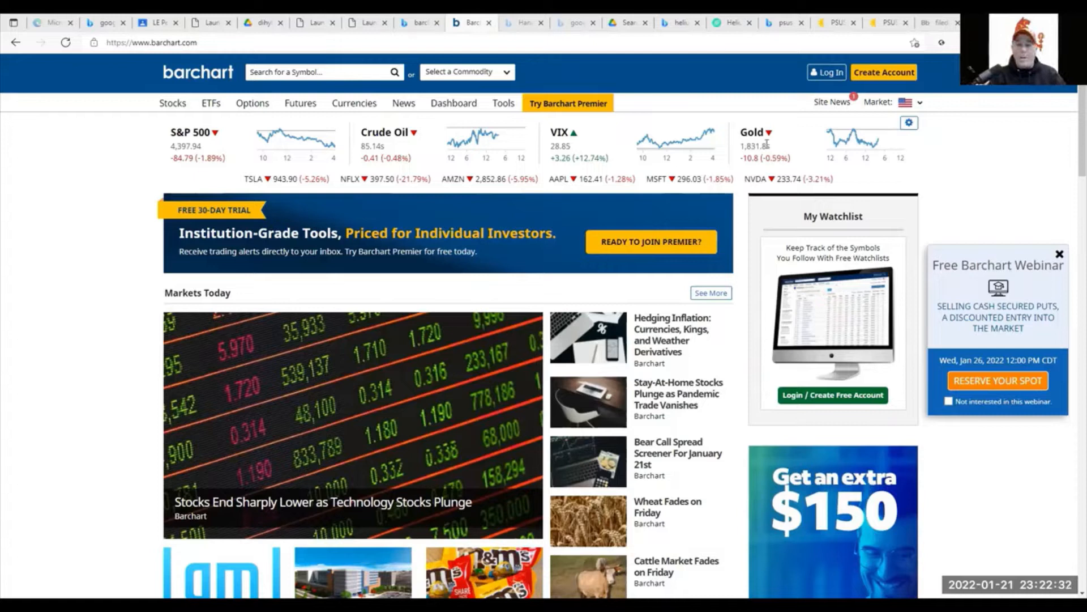
pyautogui.moveTo(497, 164)
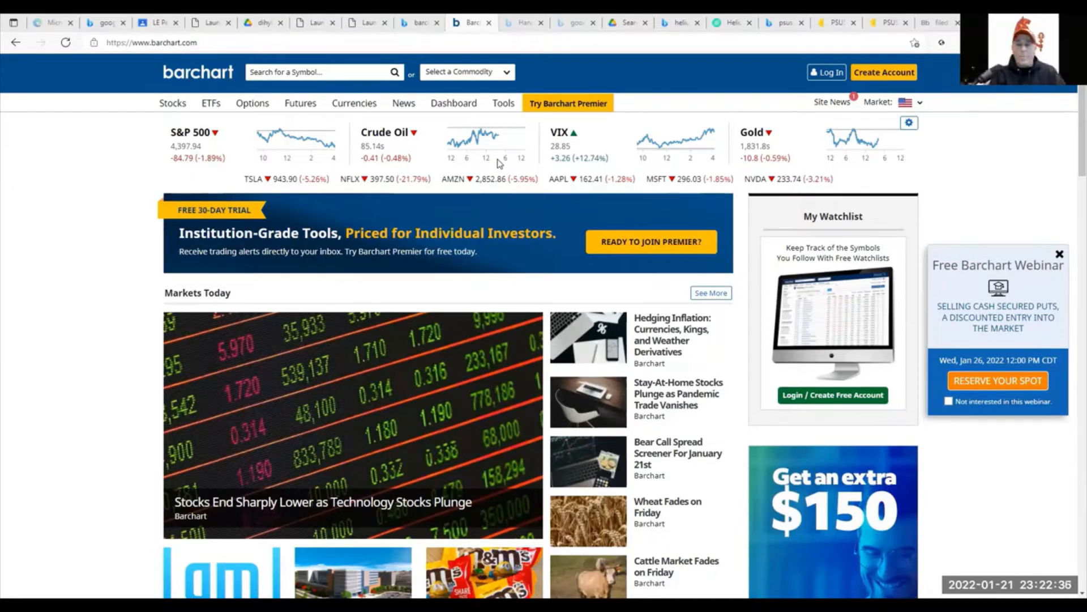
pyautogui.moveTo(432, 139)
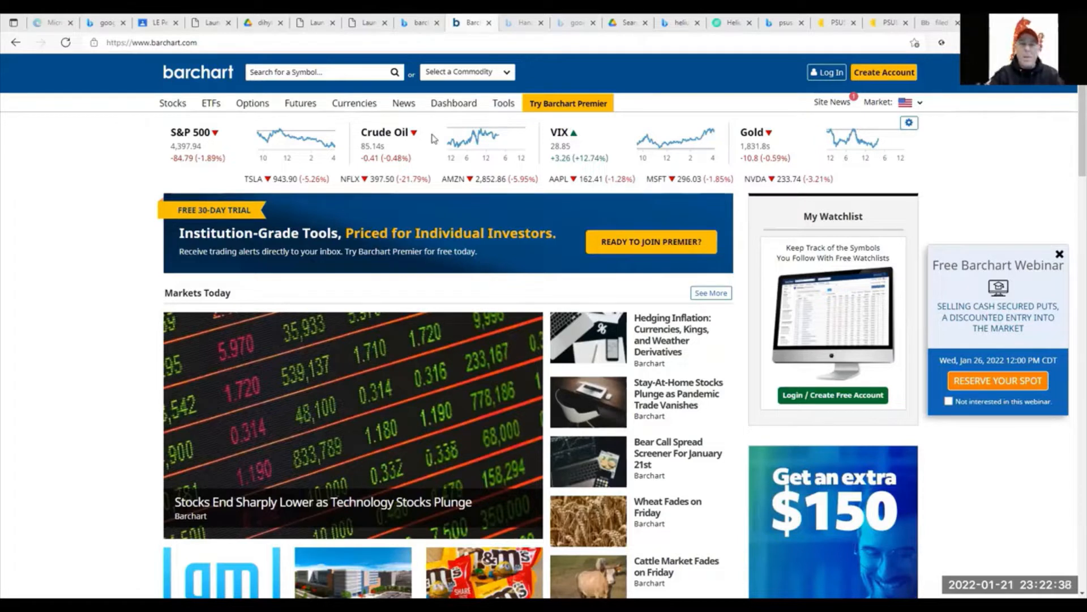
pyautogui.moveTo(525, 169)
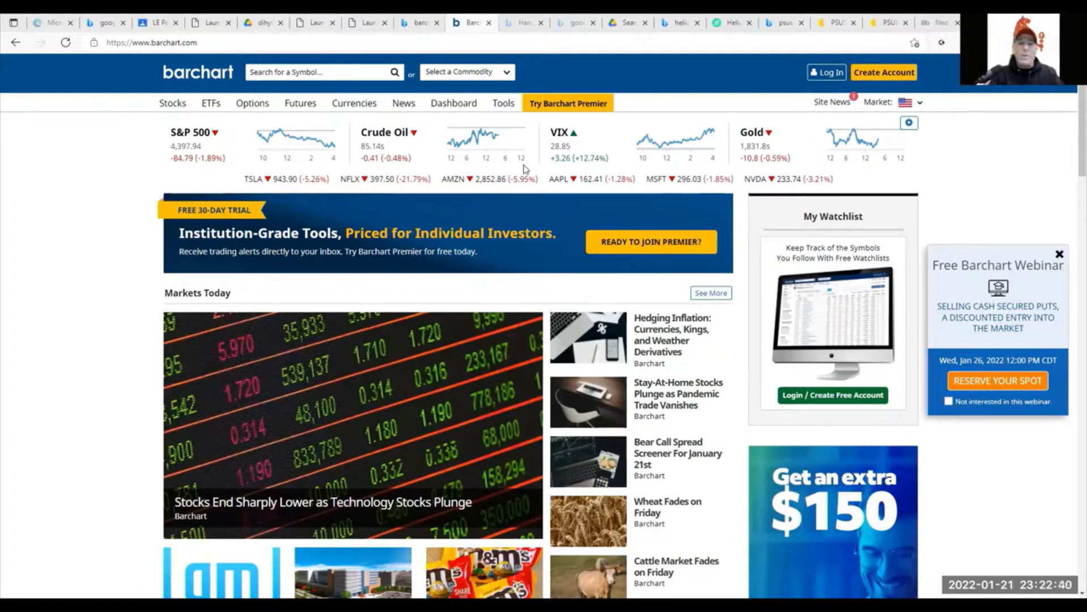
pyautogui.moveTo(308, 124)
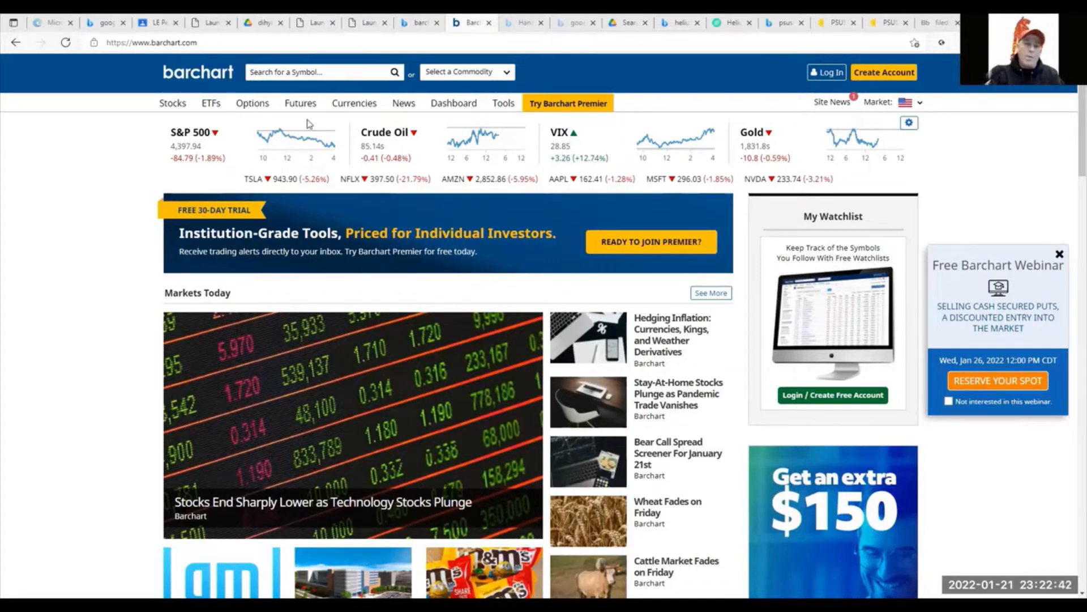
pyautogui.moveTo(139, 66)
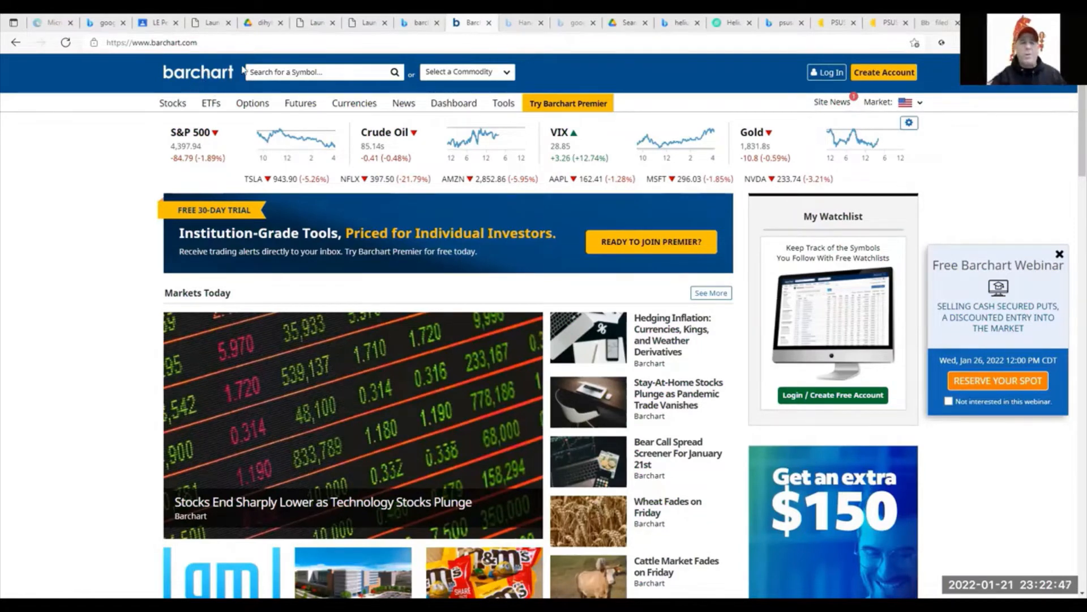
pyautogui.moveTo(206, 139)
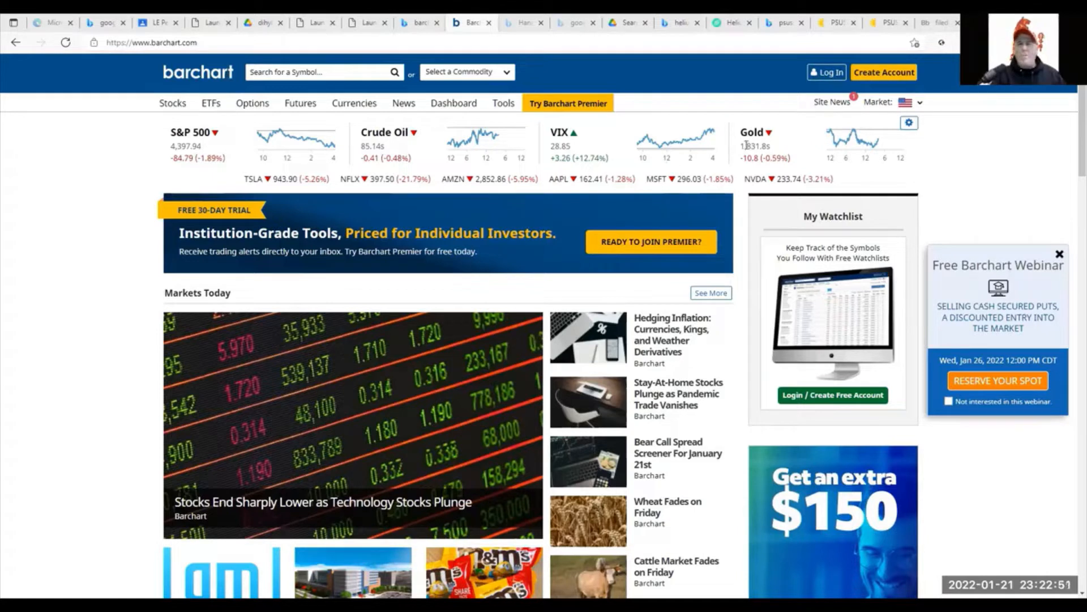
pyautogui.moveTo(662, 158)
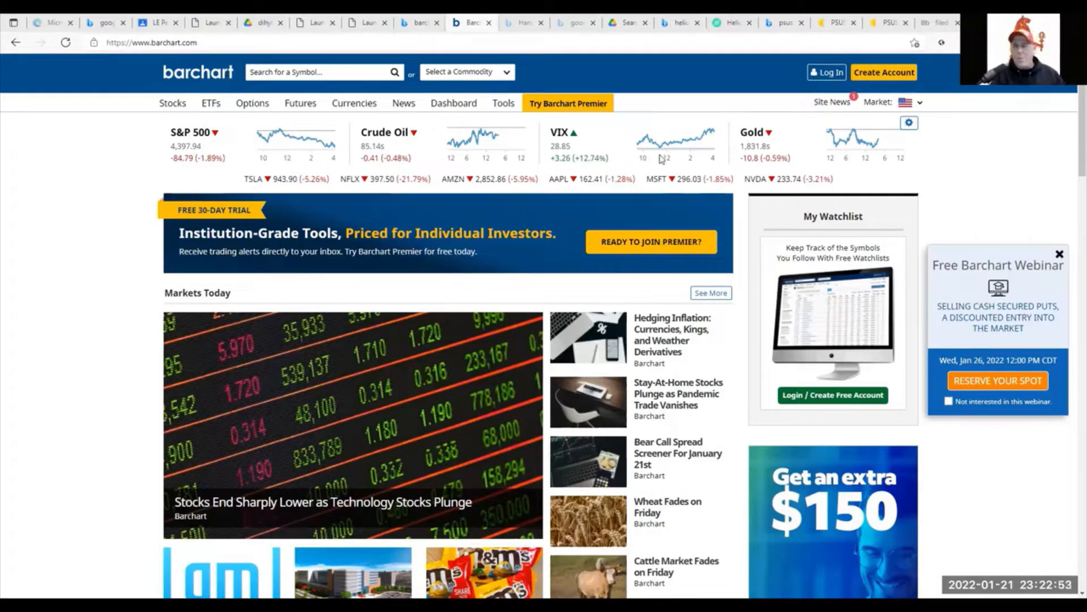
pyautogui.moveTo(196, 113)
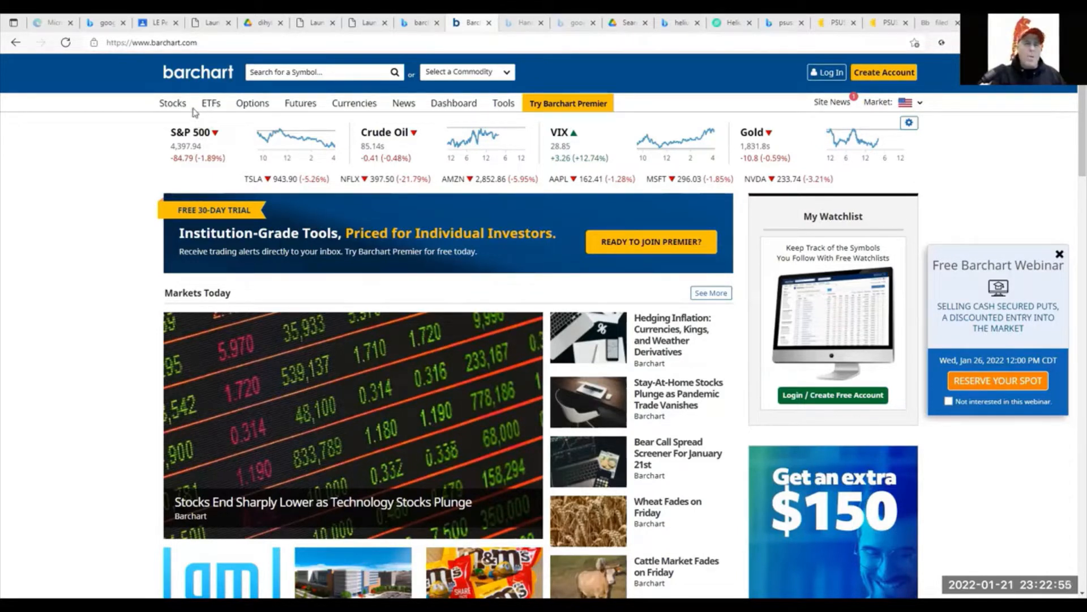
# Step: Open the Stocks menu to view market pulse, indices and stock ideas pages
pyautogui.click(172, 103)
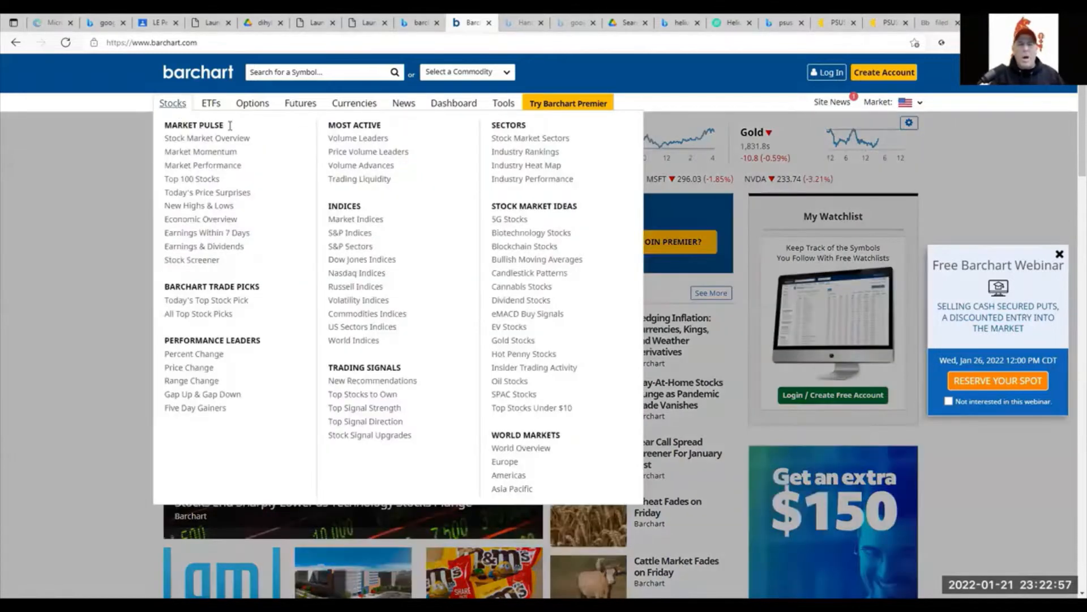
pyautogui.moveTo(215, 142)
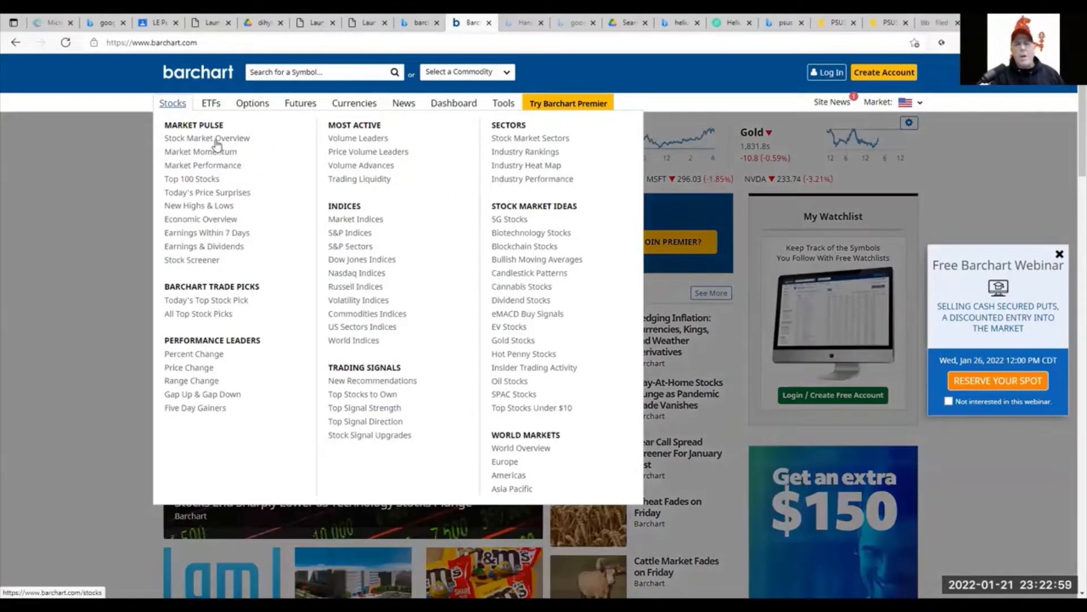
pyautogui.moveTo(201, 151)
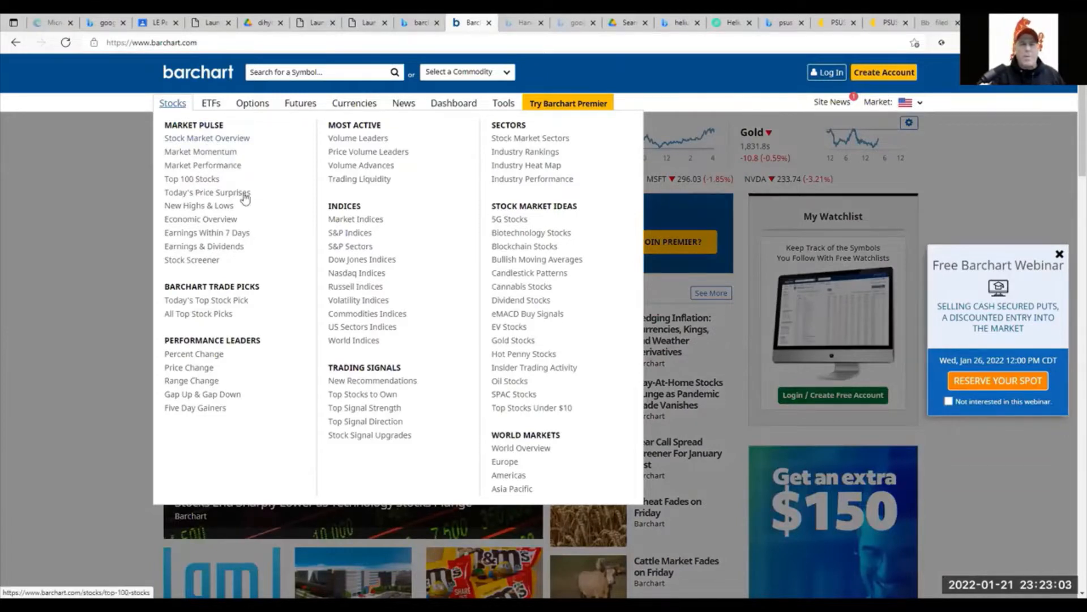
pyautogui.moveTo(206, 205)
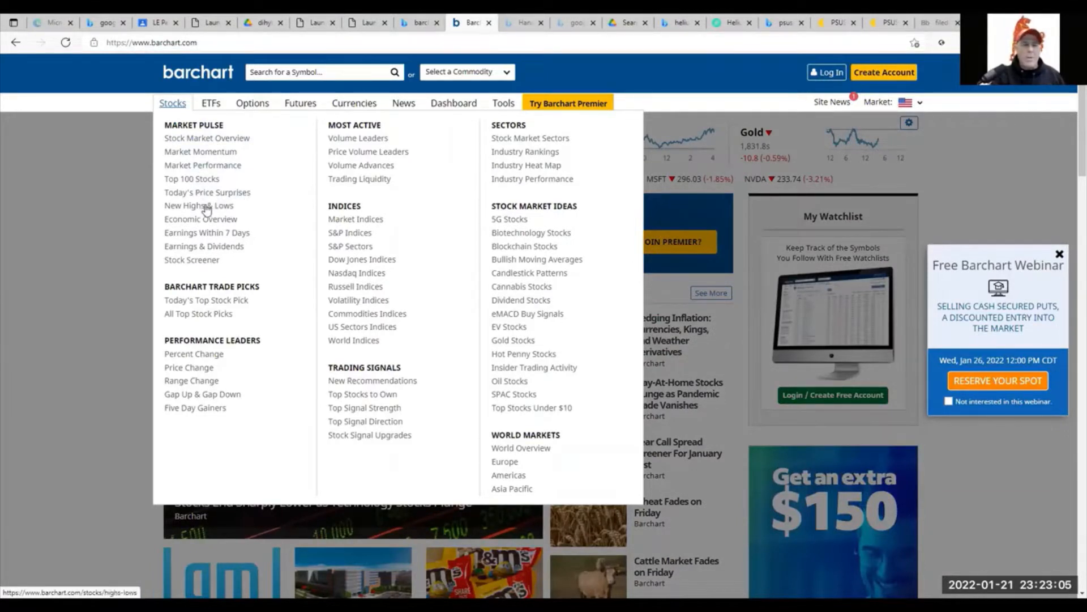
pyautogui.moveTo(192, 260)
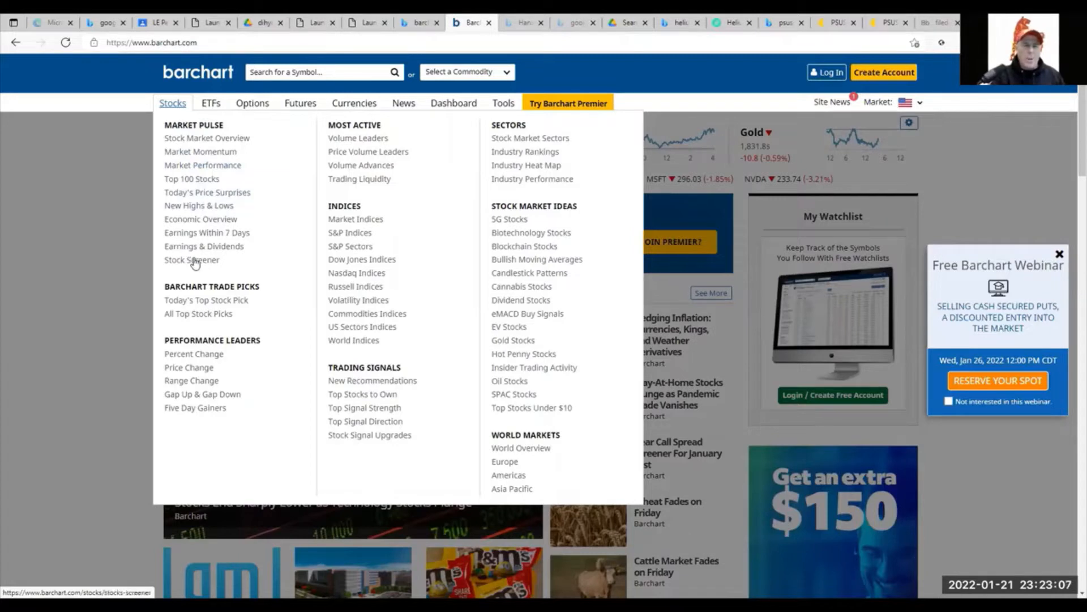
pyautogui.moveTo(200, 347)
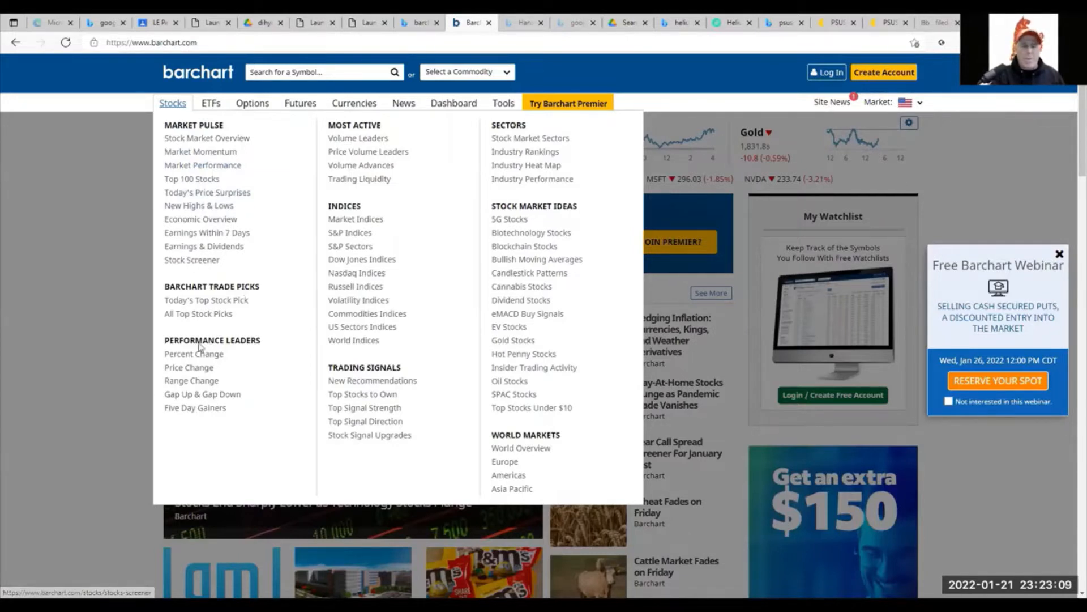
pyautogui.moveTo(454, 192)
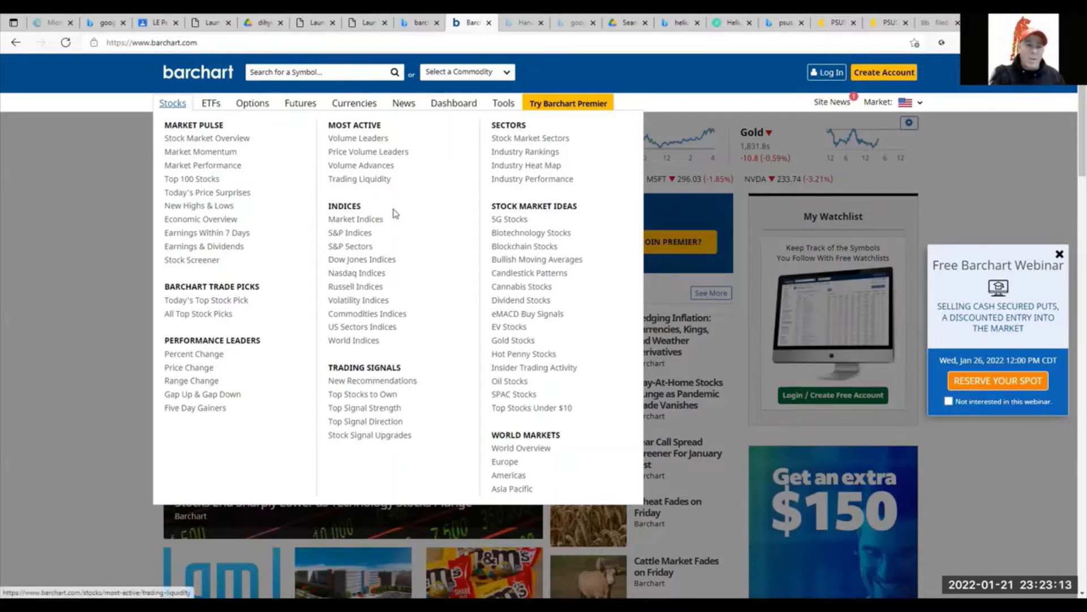
pyautogui.moveTo(350, 232)
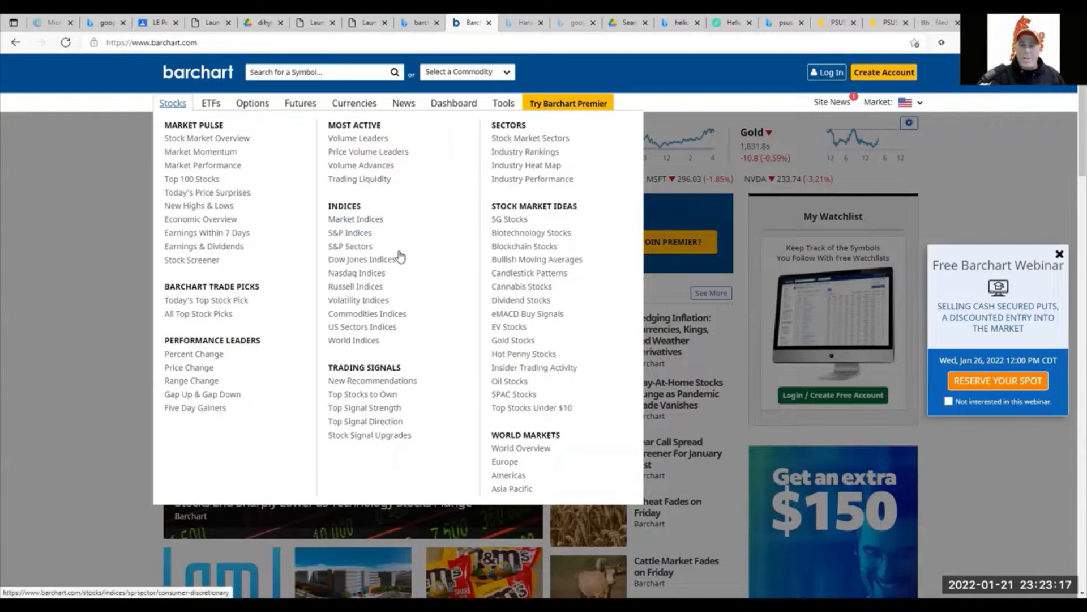
pyautogui.moveTo(554, 267)
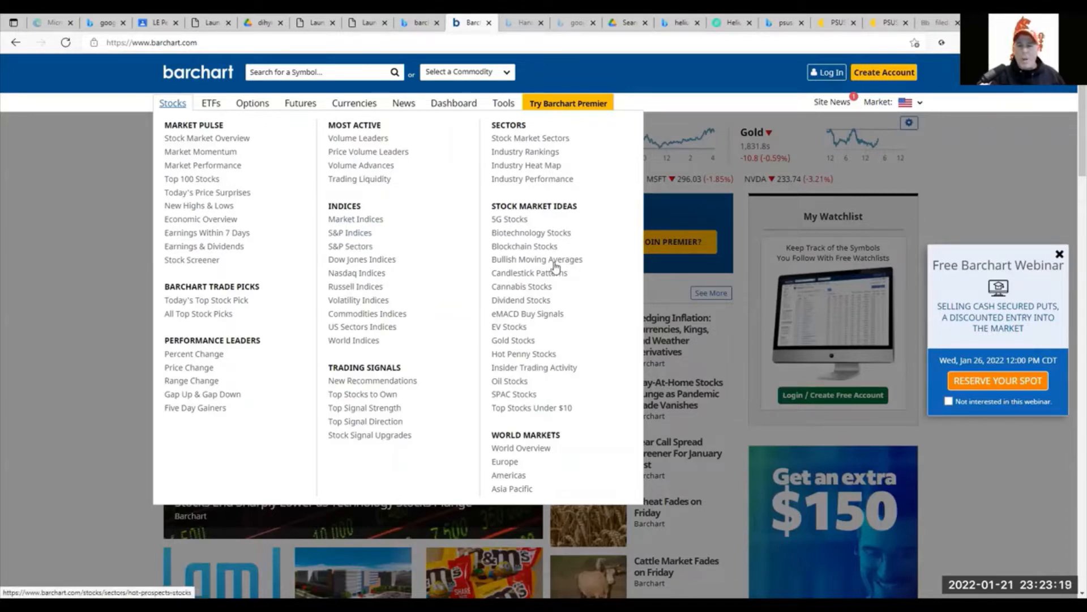
pyautogui.moveTo(574, 263)
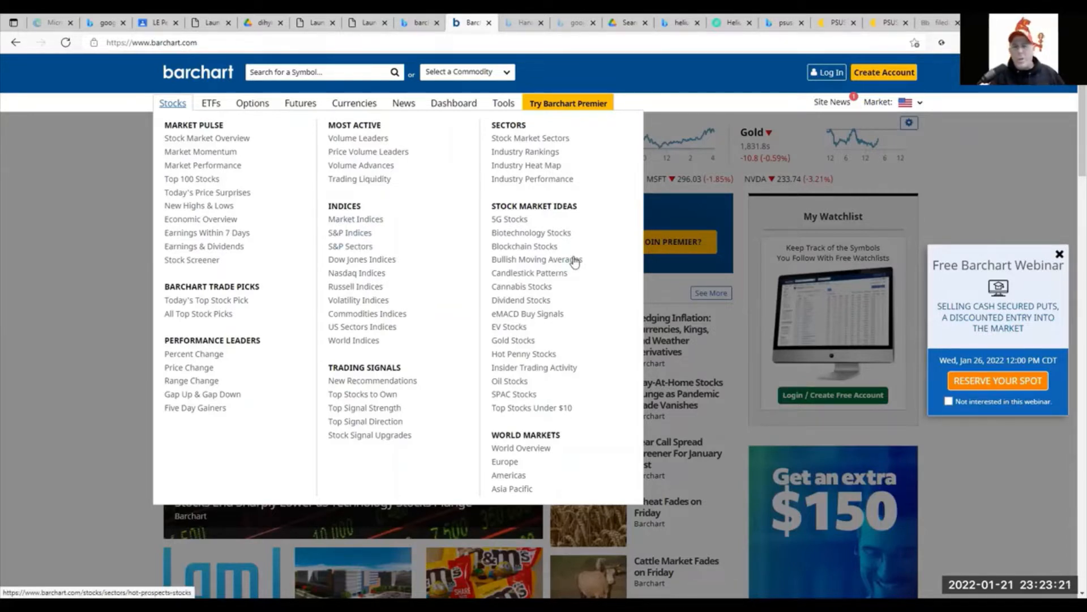
pyautogui.moveTo(528, 278)
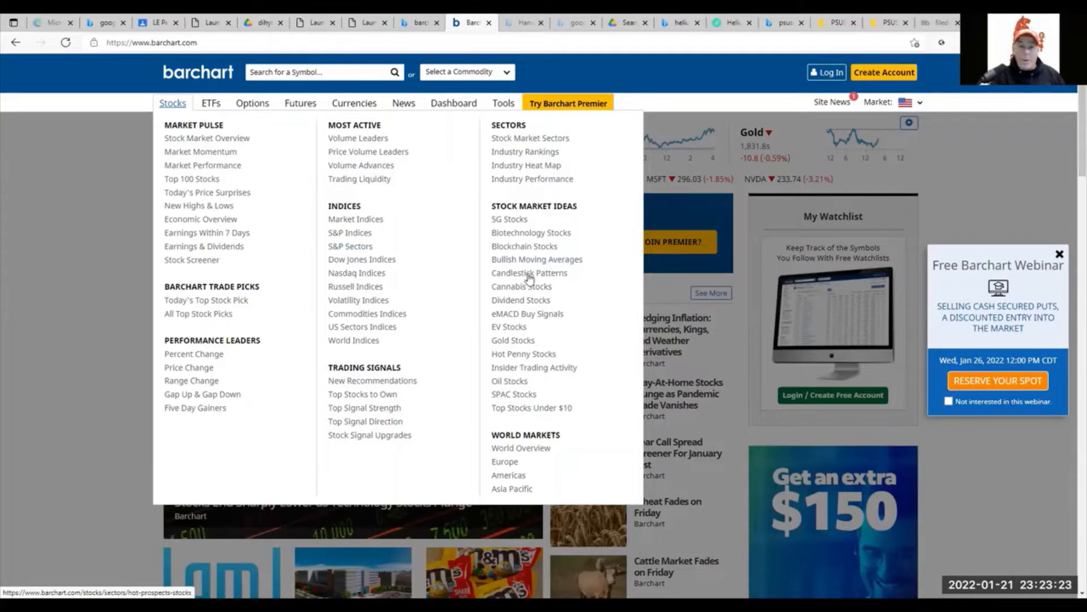
pyautogui.moveTo(290, 192)
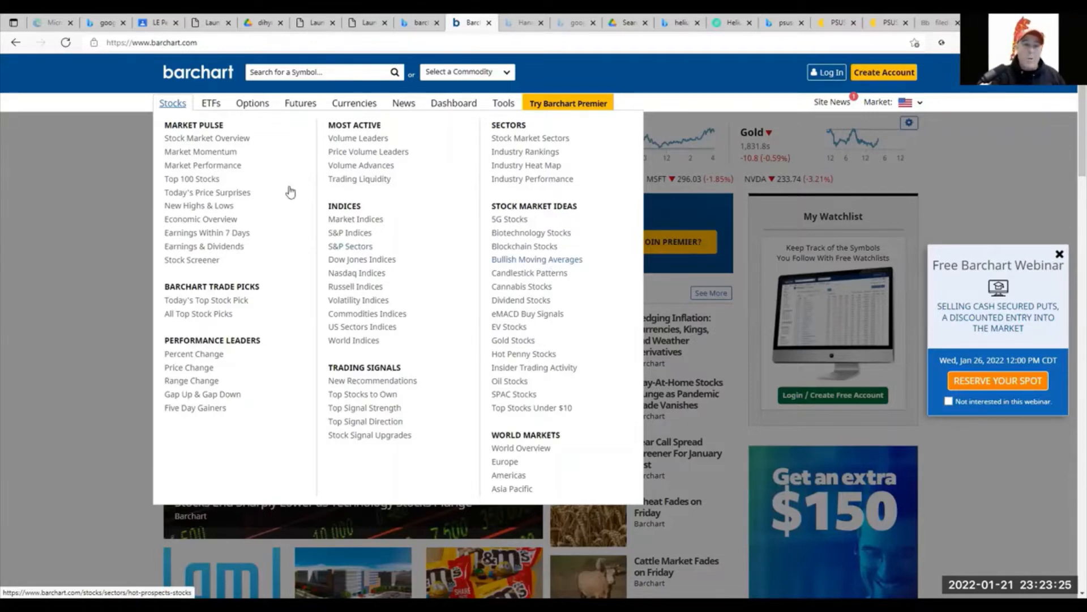
pyautogui.moveTo(198, 136)
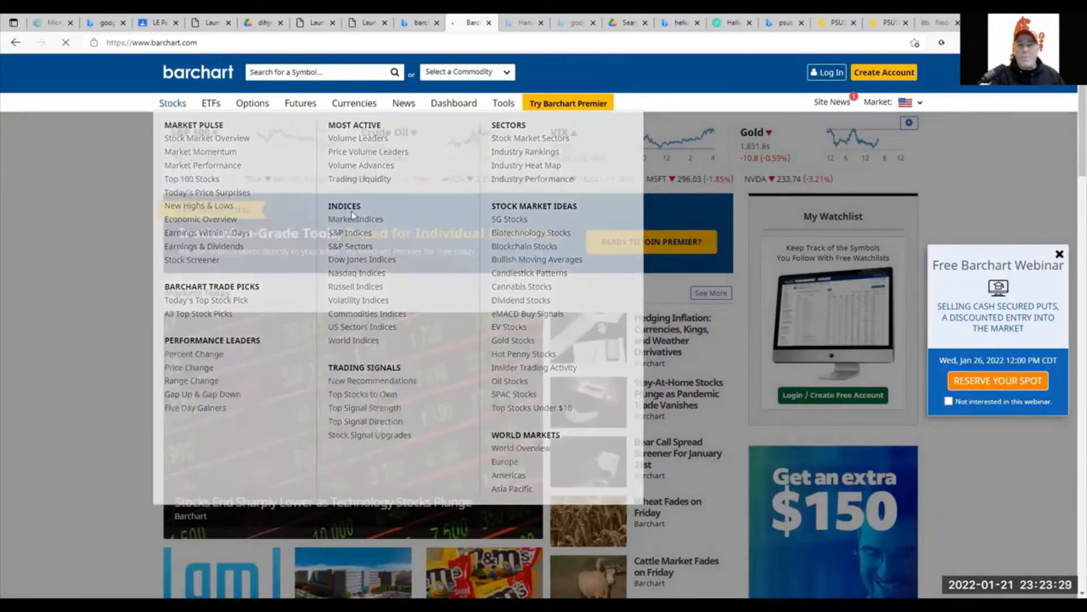
# Step: Open Top 100 Stocks To Buy and scroll through the weighted-alpha rankings
pyautogui.click(192, 179)
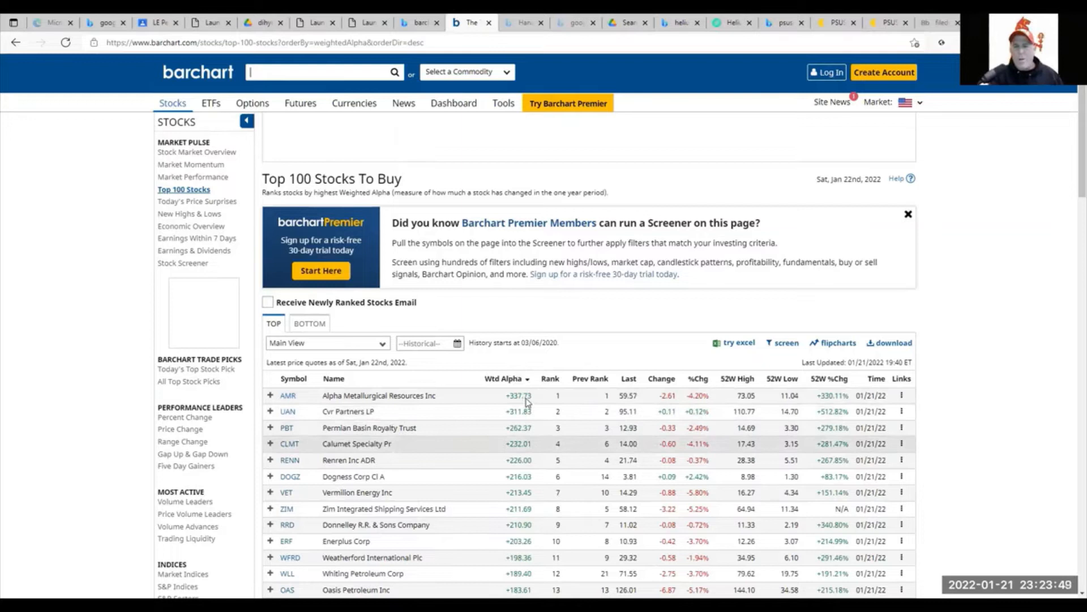
pyautogui.moveTo(491, 345)
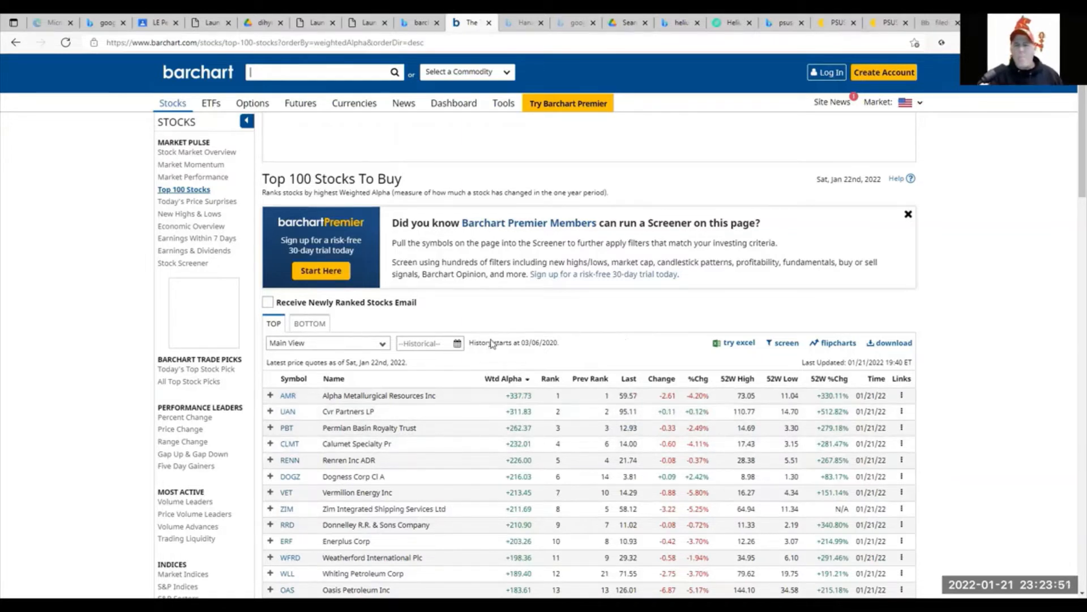
pyautogui.moveTo(680, 298)
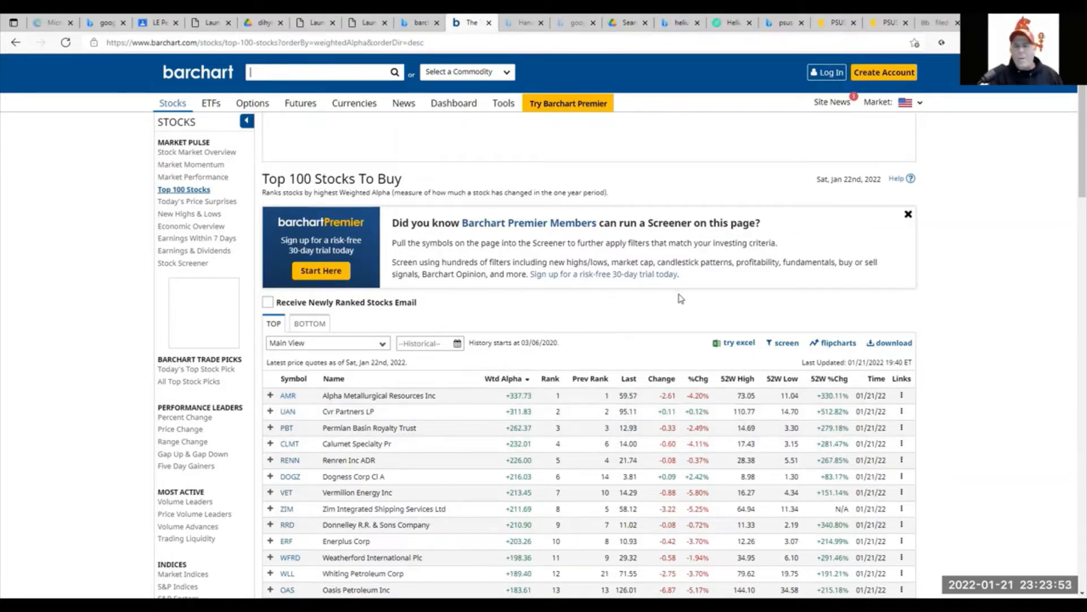
pyautogui.moveTo(748, 353)
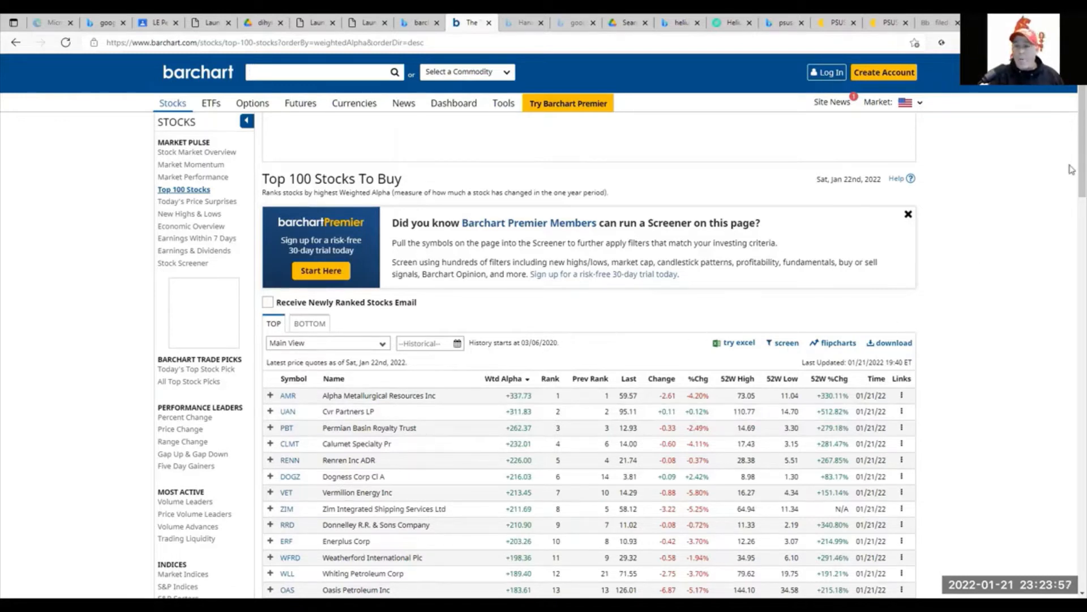
pyautogui.scroll(-3)
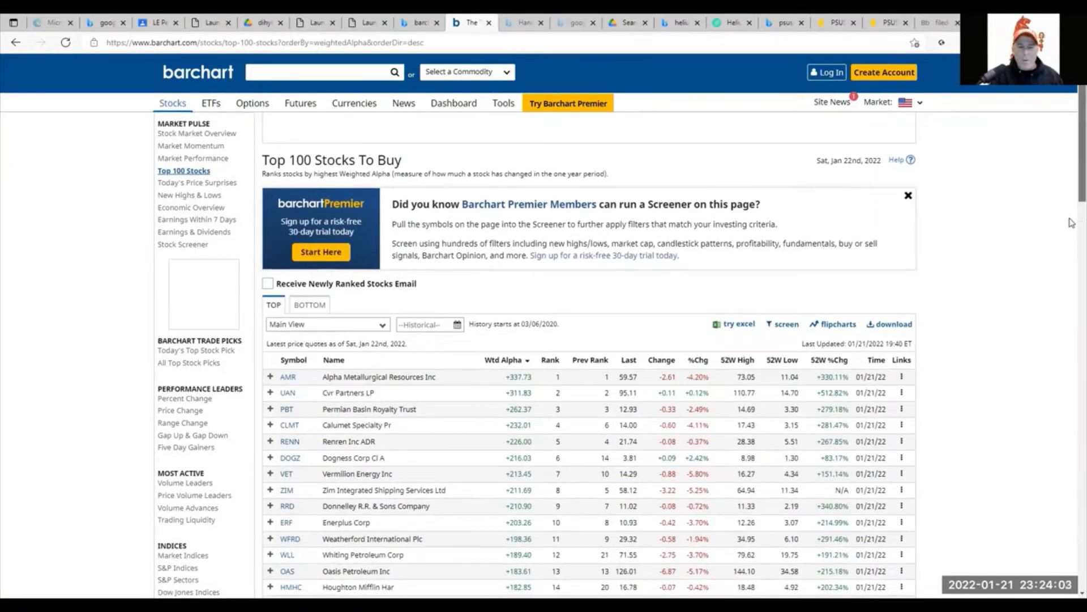
pyautogui.scroll(-3)
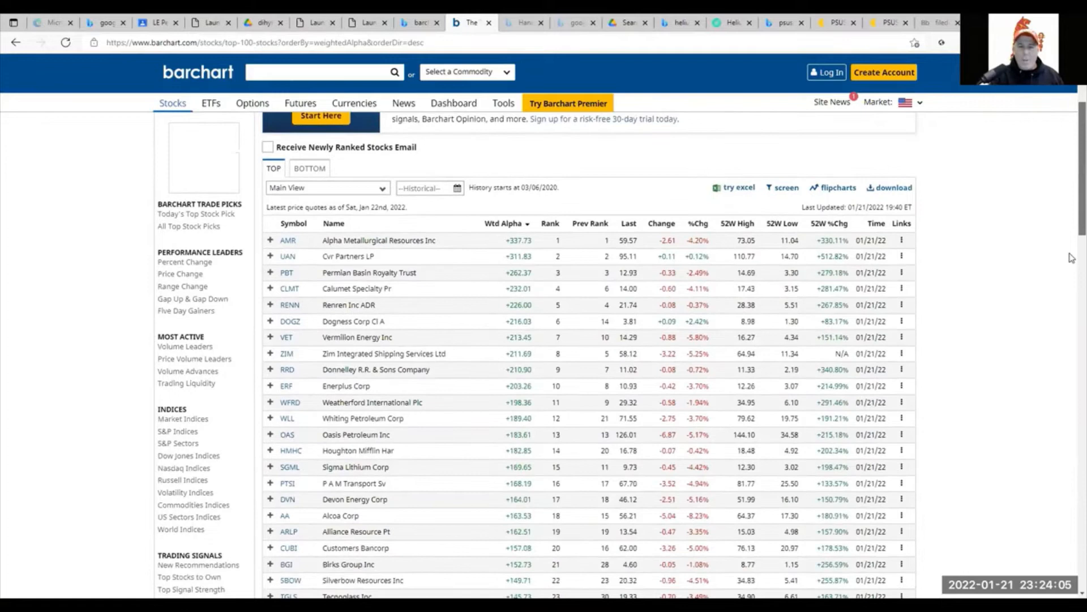
pyautogui.scroll(-3)
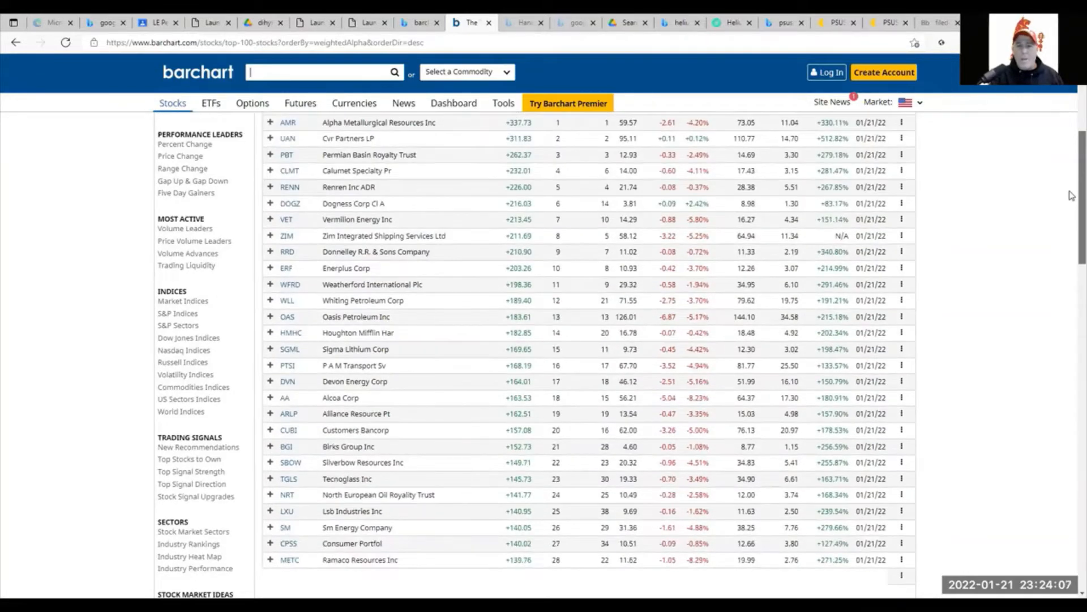
pyautogui.scroll(3)
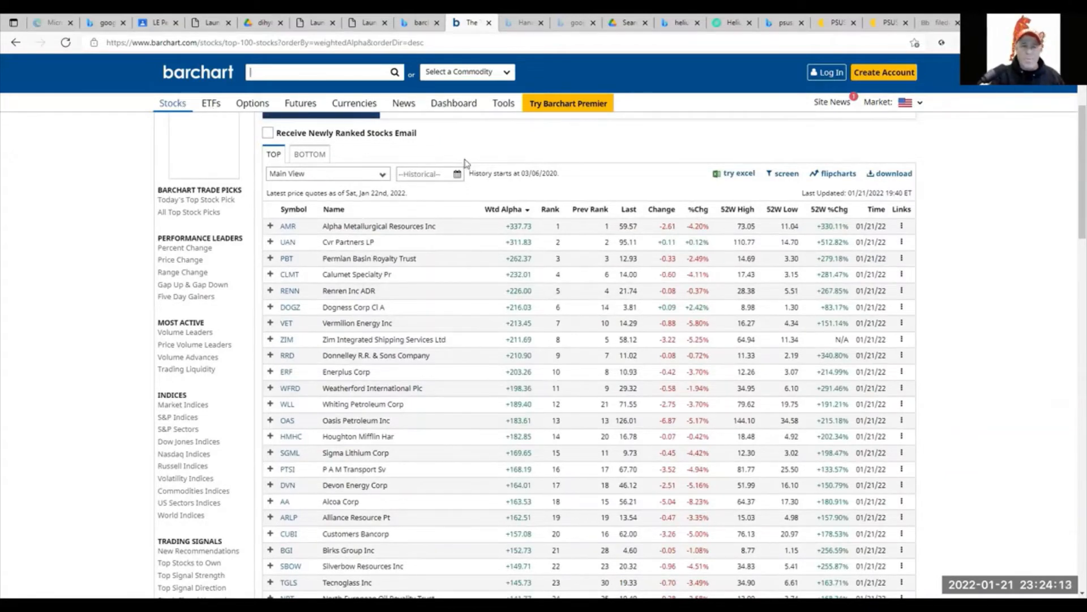
pyautogui.moveTo(211, 114)
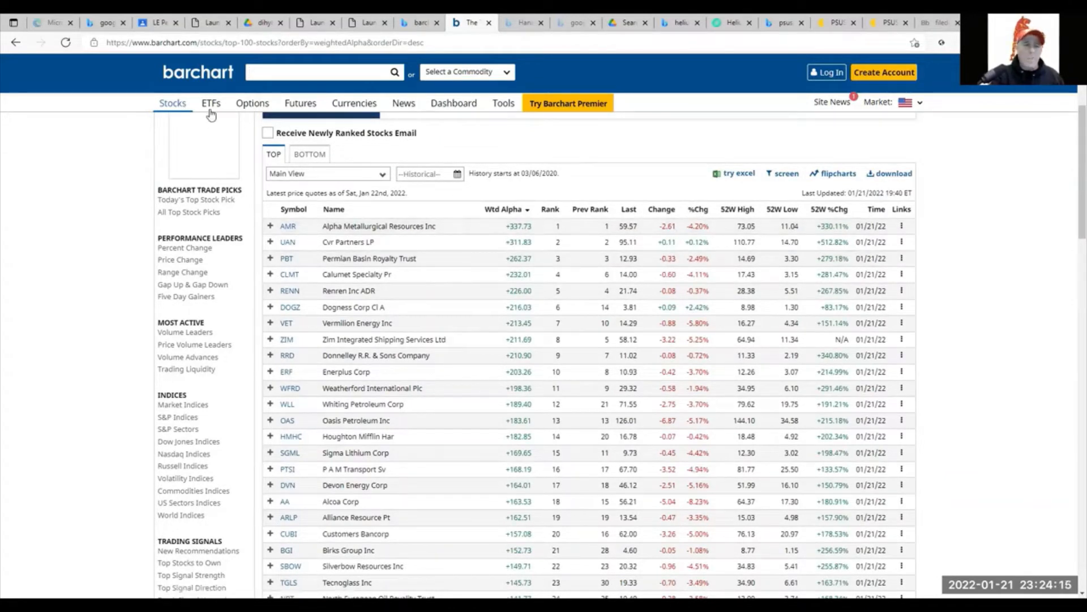
# Step: Open the ETFs menu over the Top 100 Stocks page
pyautogui.click(211, 102)
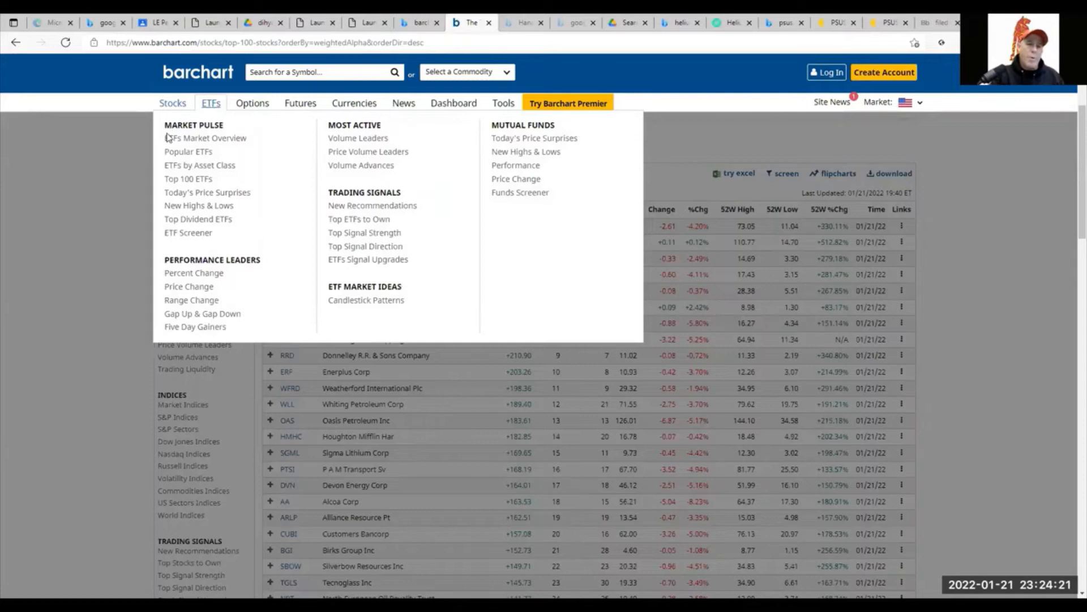
pyautogui.moveTo(187, 151)
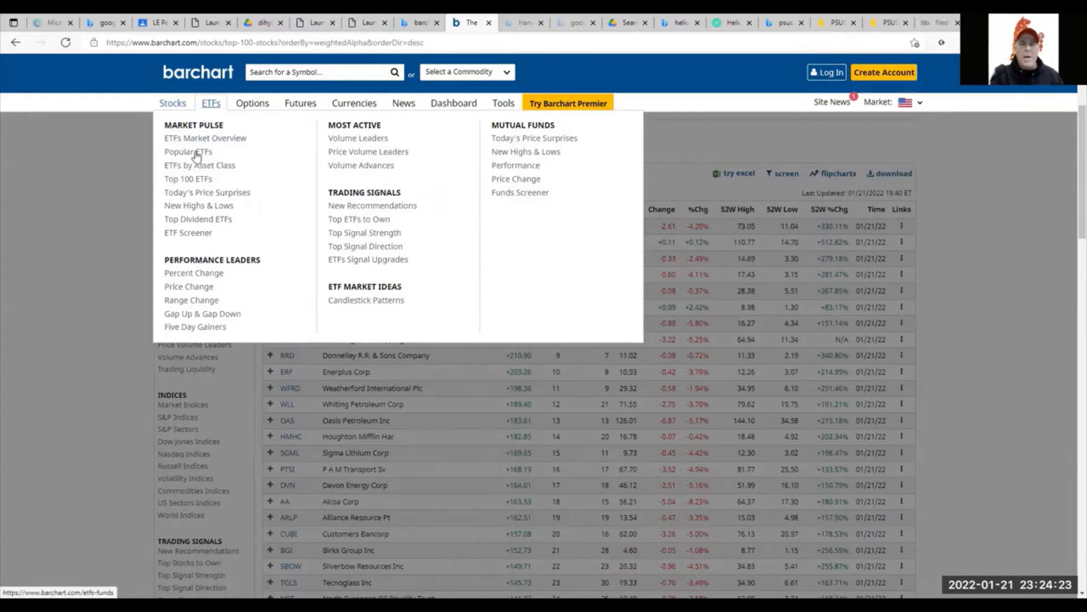
pyautogui.moveTo(194, 180)
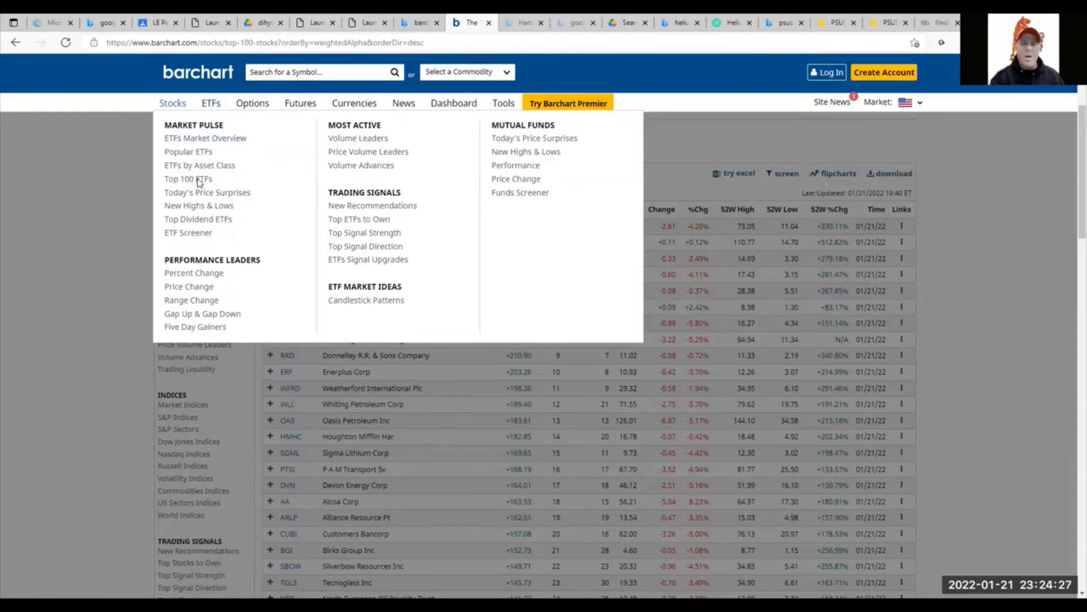
# Step: Open Top 100 ETFs, scroll down the fund rankings and back up
pyautogui.click(188, 178)
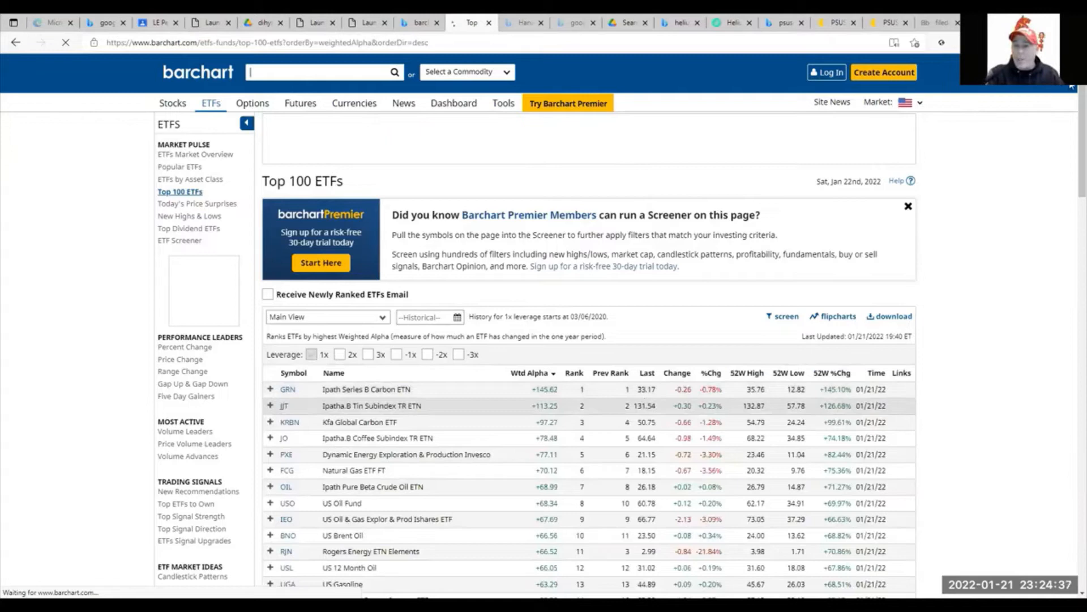
pyautogui.scroll(-3)
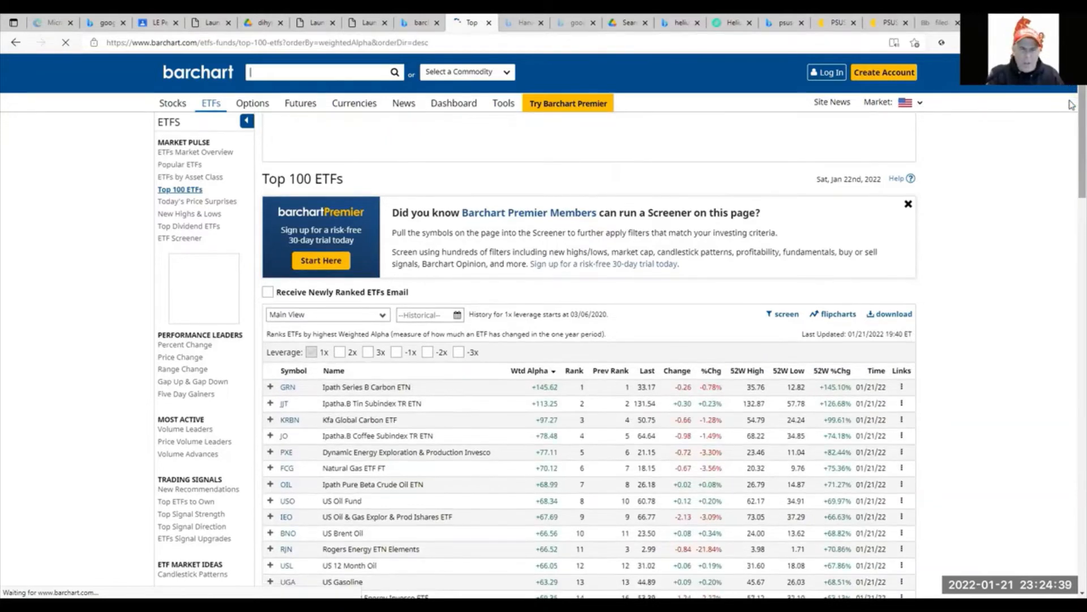
pyautogui.scroll(-3)
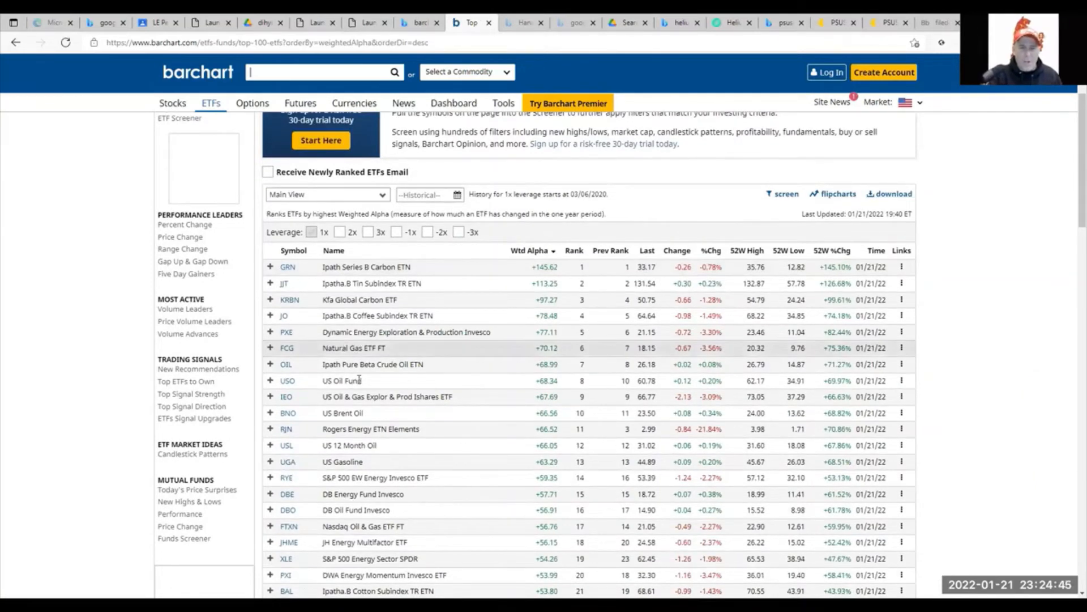
pyautogui.moveTo(349, 462)
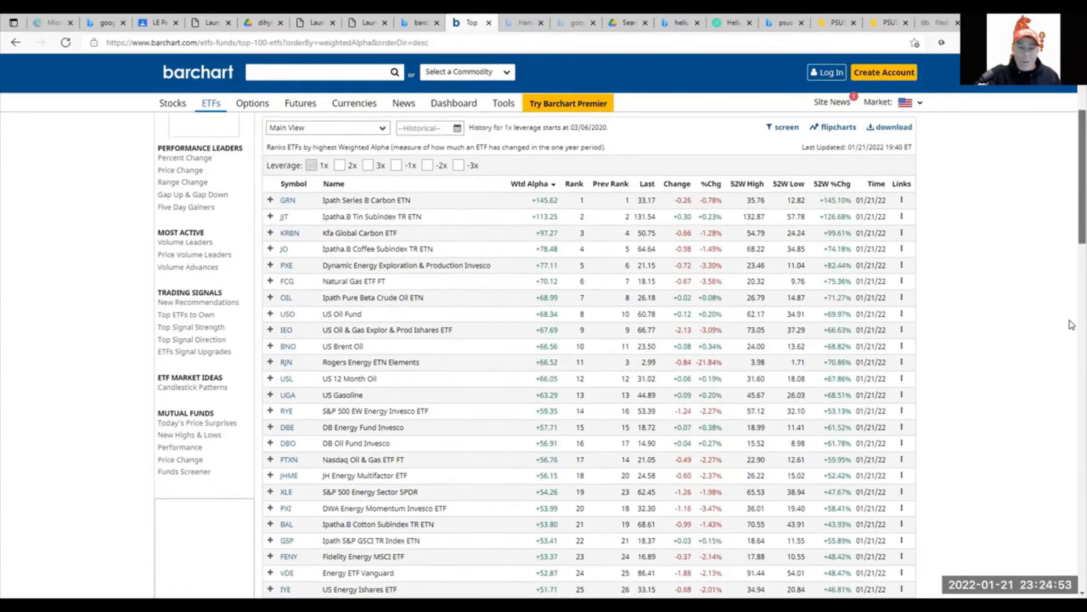
pyautogui.scroll(-3)
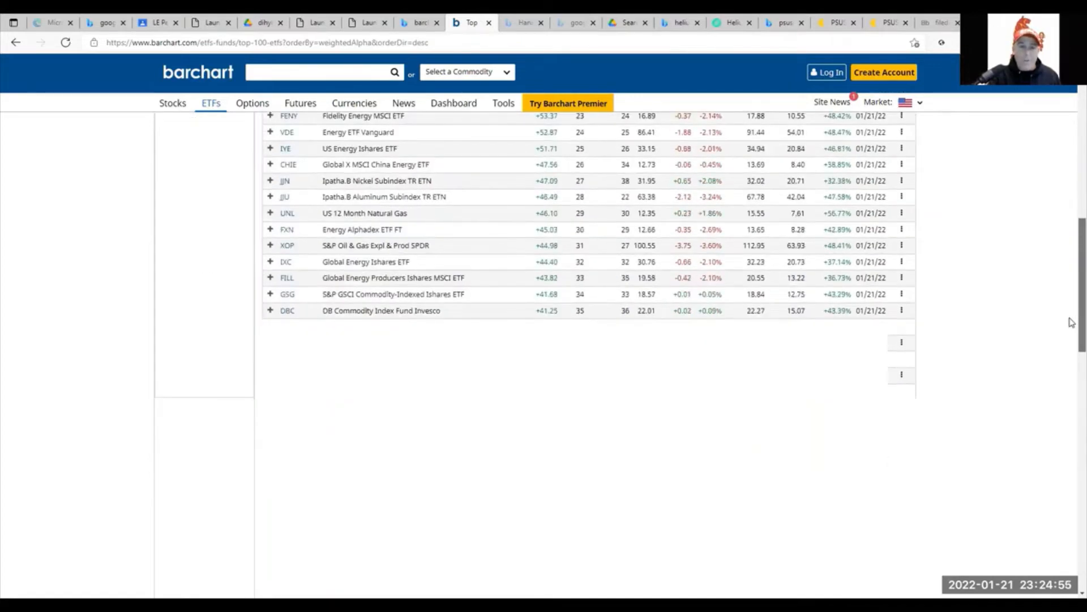
pyautogui.scroll(-3)
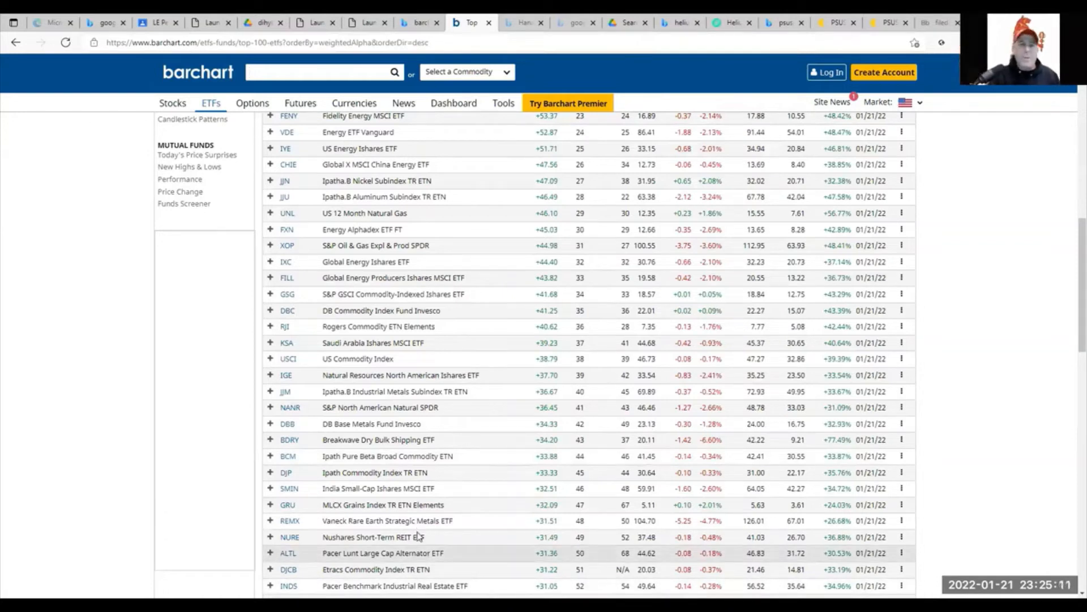
pyautogui.moveTo(998, 314)
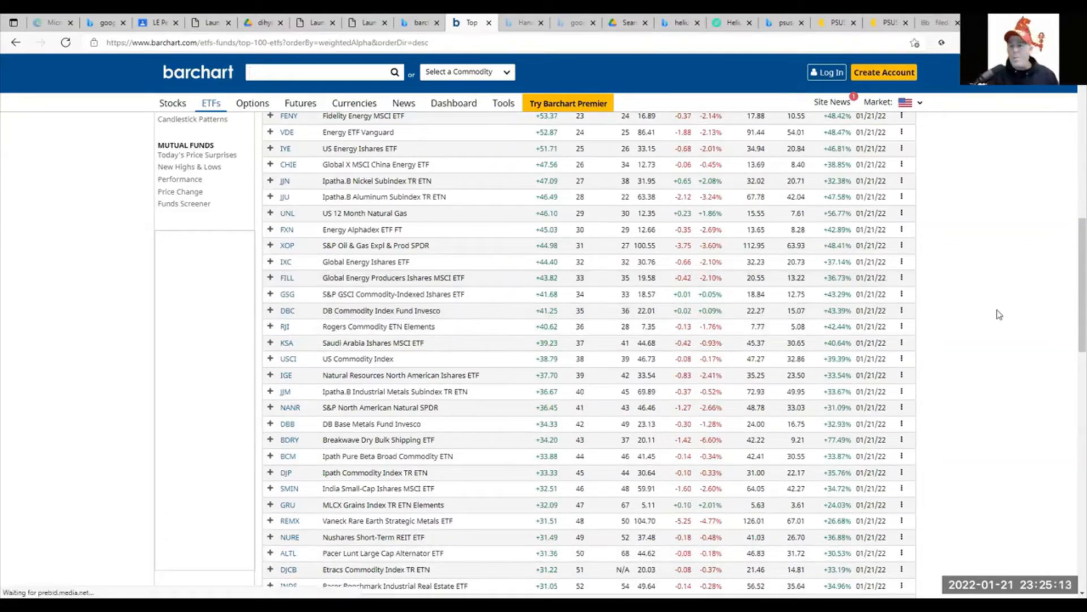
pyautogui.scroll(3)
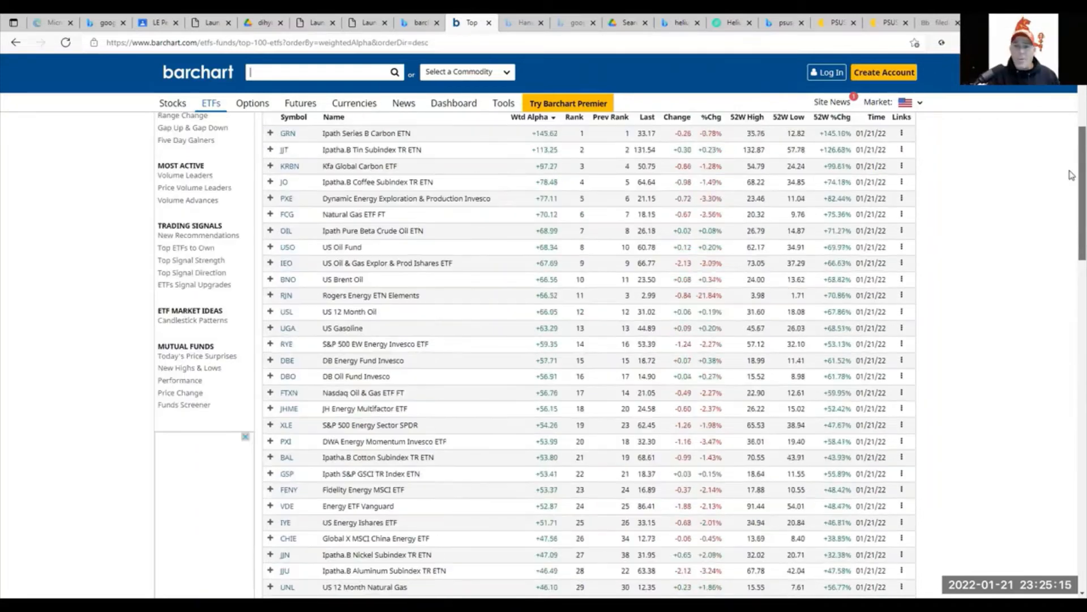
pyautogui.scroll(3)
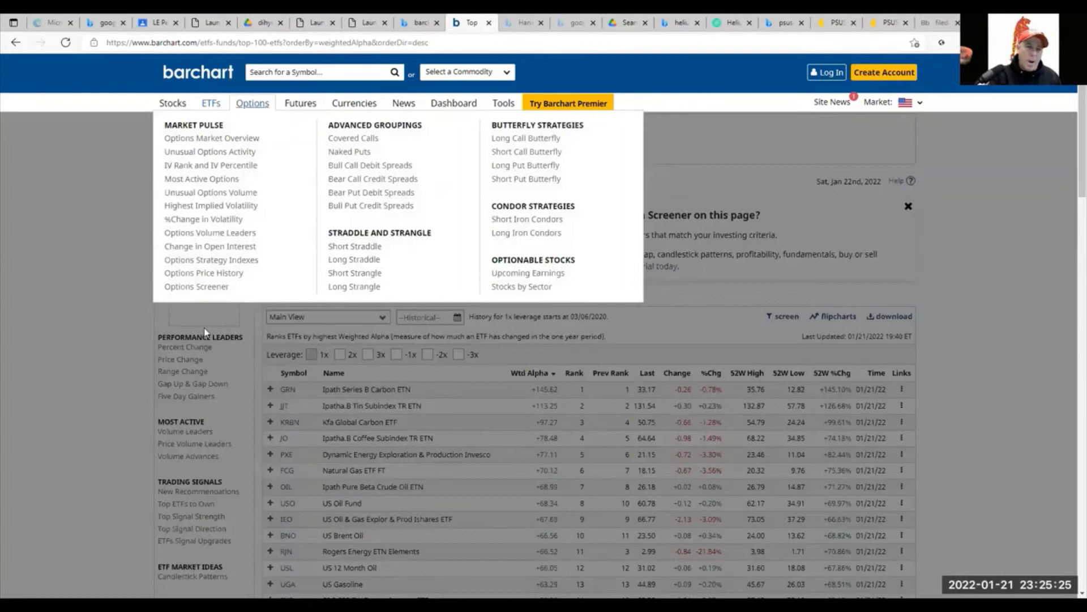
pyautogui.moveTo(216, 124)
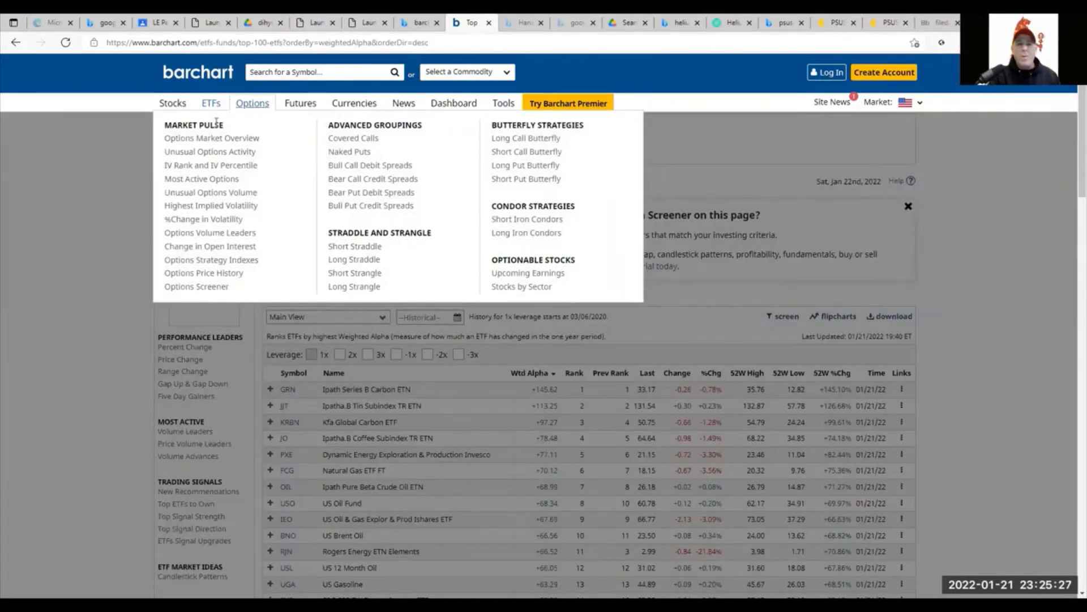
pyautogui.moveTo(365, 226)
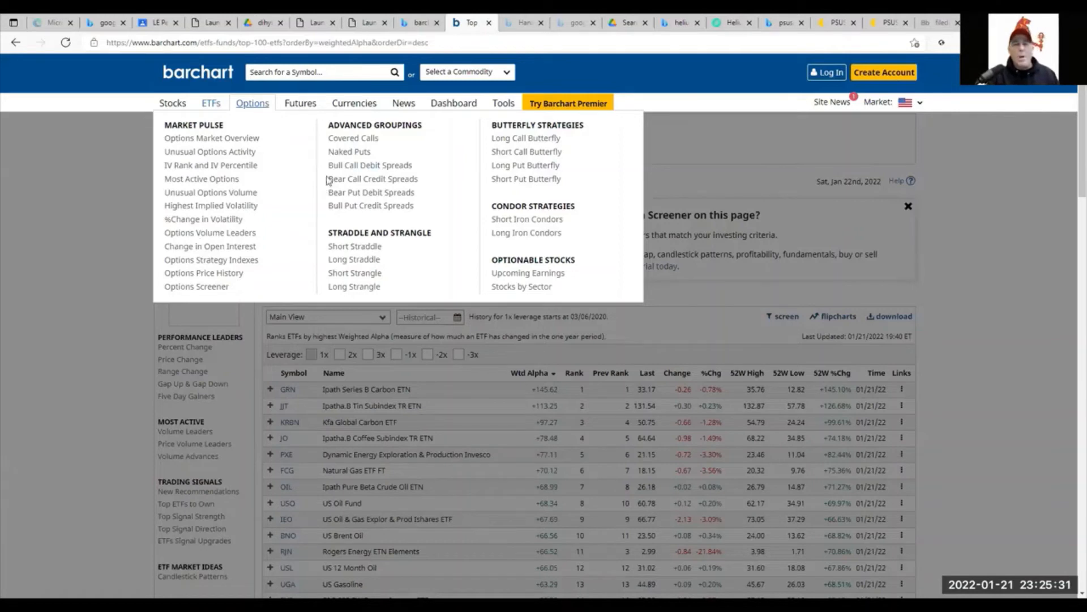
pyautogui.moveTo(238, 172)
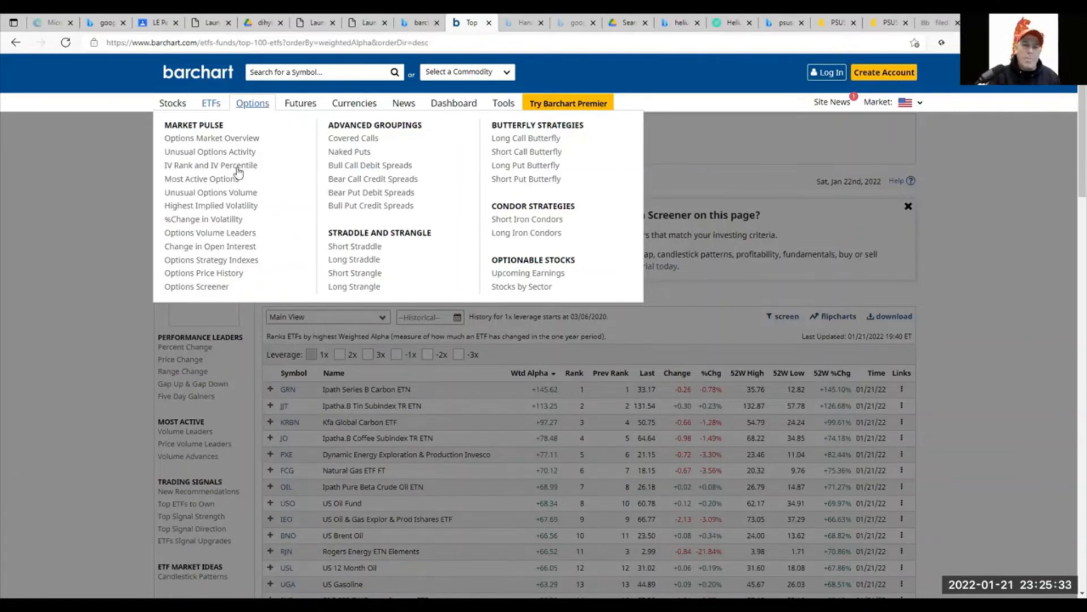
pyautogui.moveTo(445, 164)
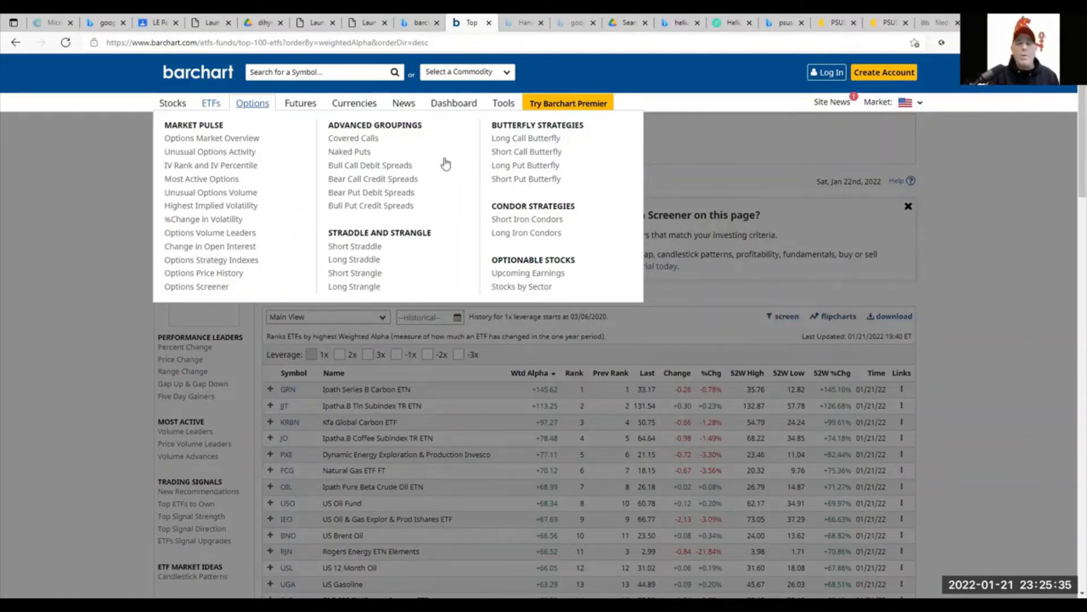
pyautogui.moveTo(305, 189)
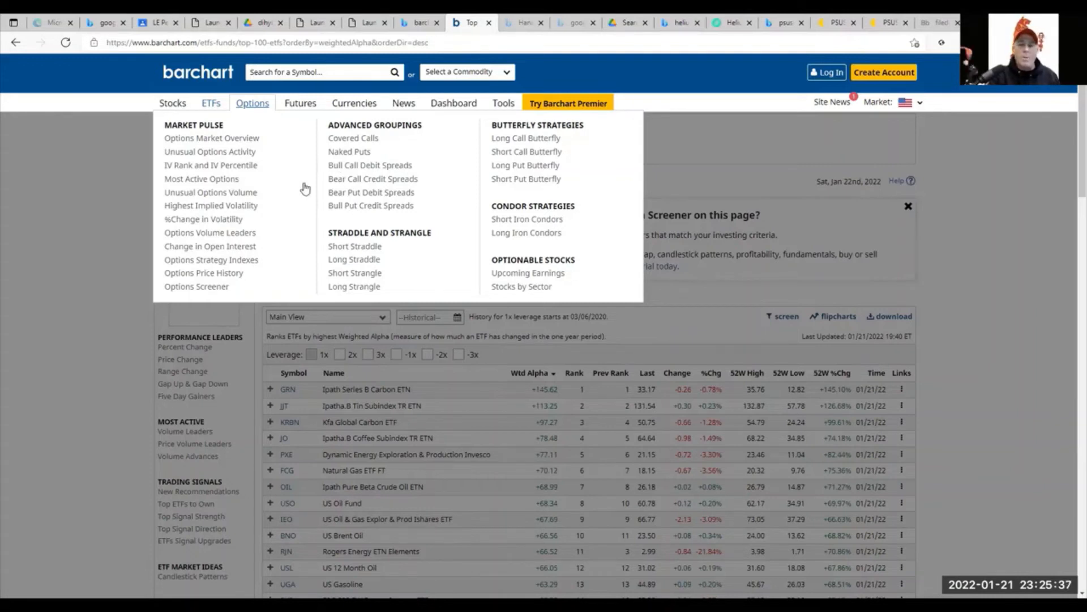
pyautogui.moveTo(408, 120)
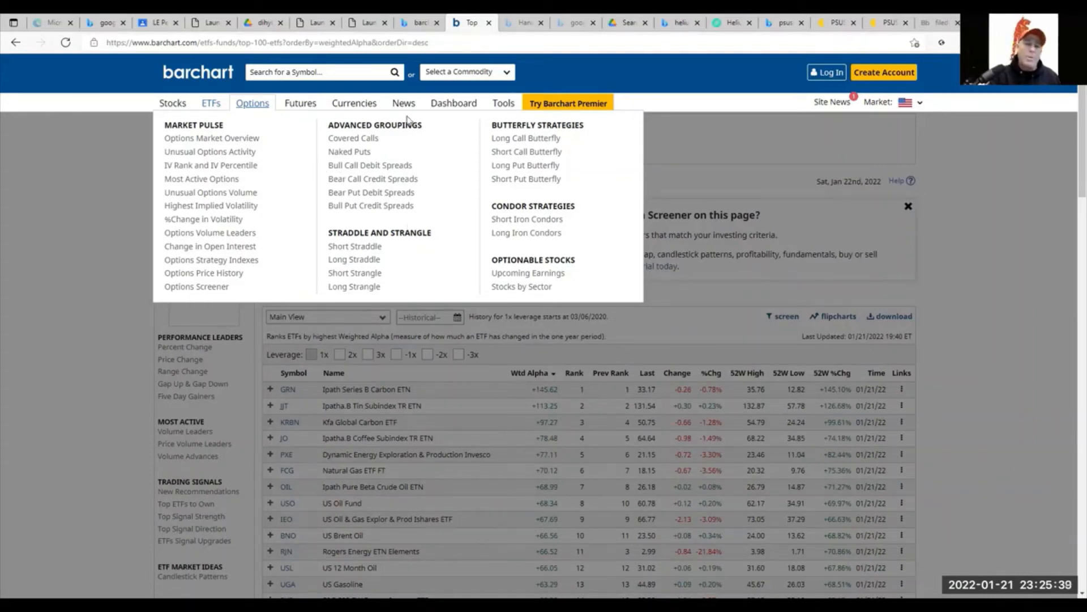
pyautogui.moveTo(171, 244)
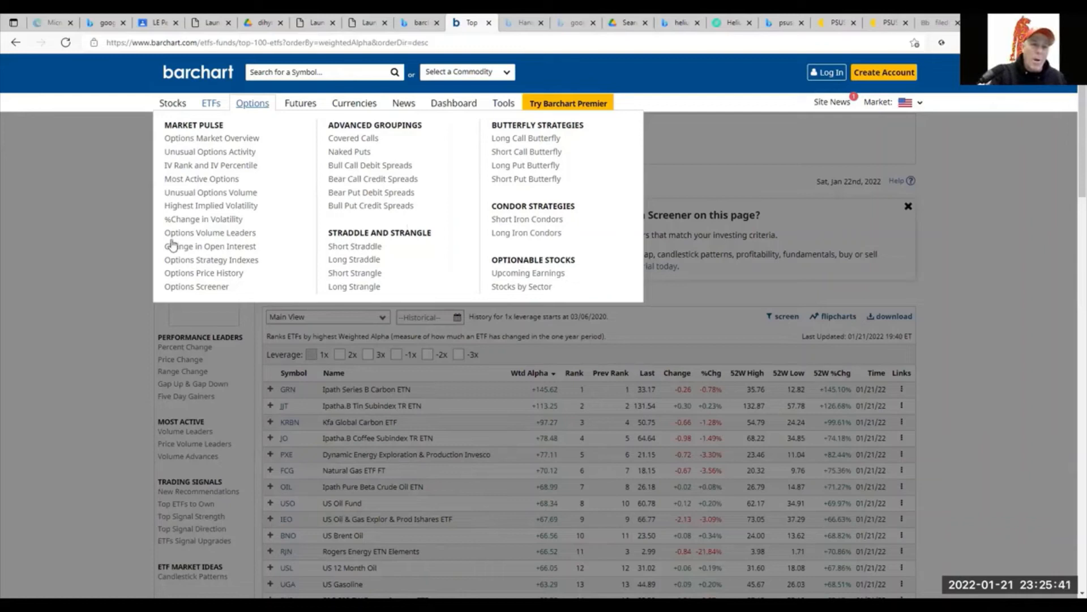
pyautogui.moveTo(224, 126)
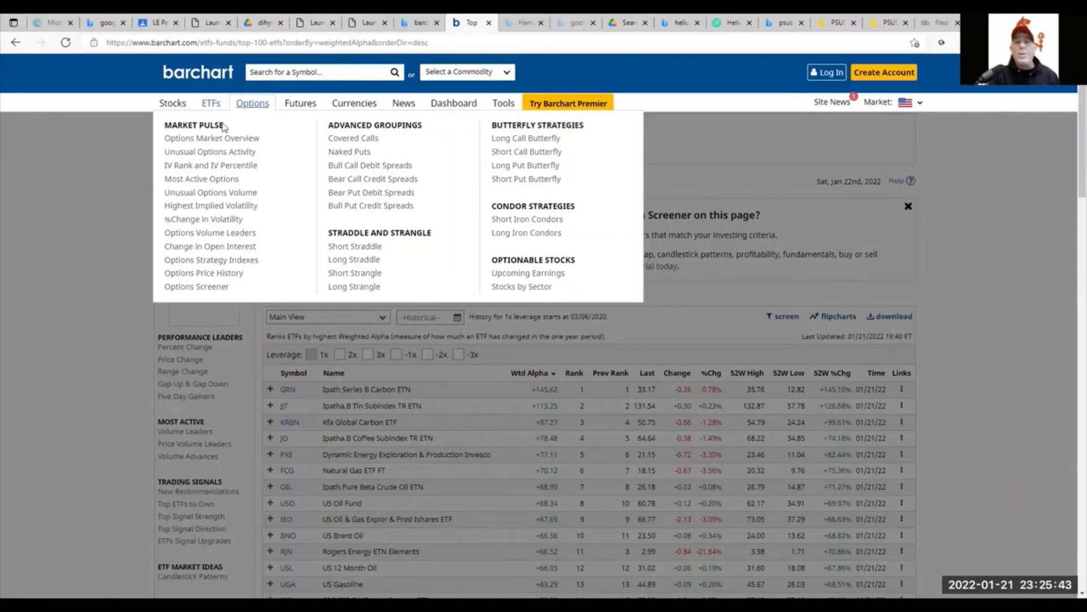
pyautogui.moveTo(221, 207)
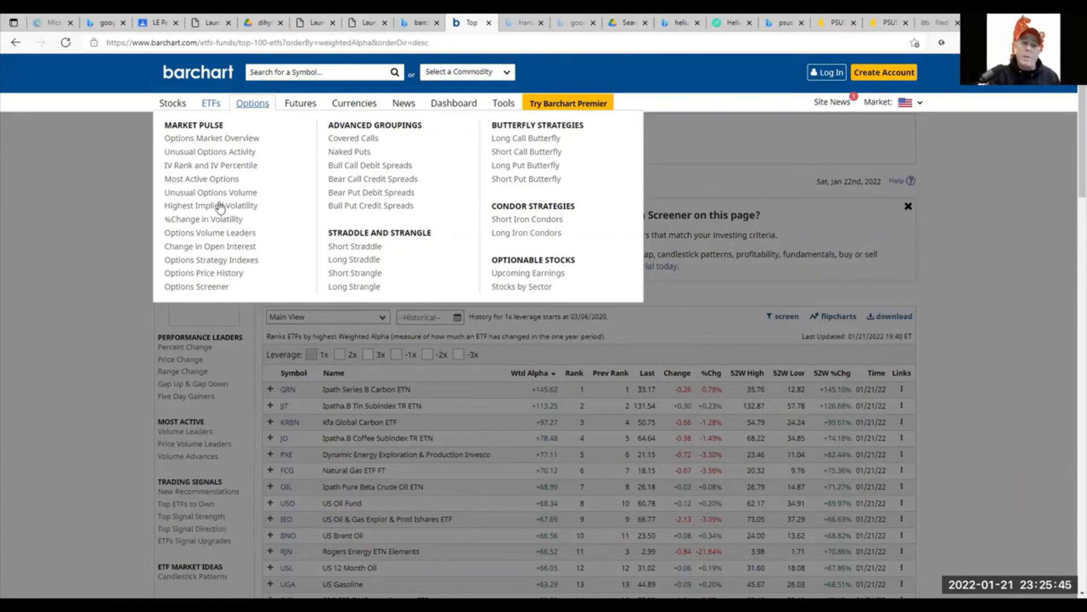
pyautogui.moveTo(173, 102)
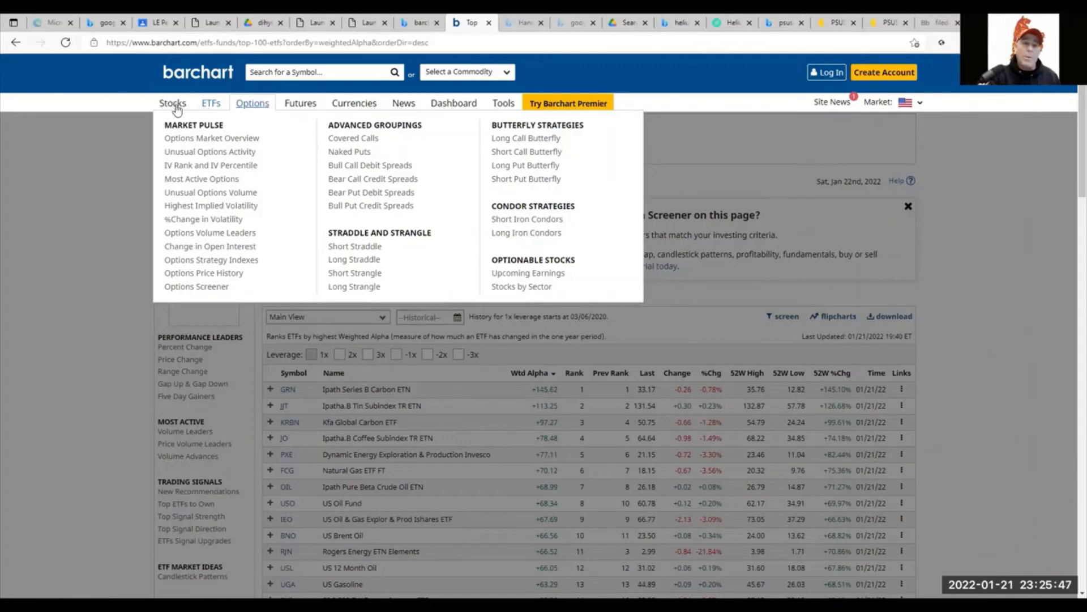
pyautogui.moveTo(265, 115)
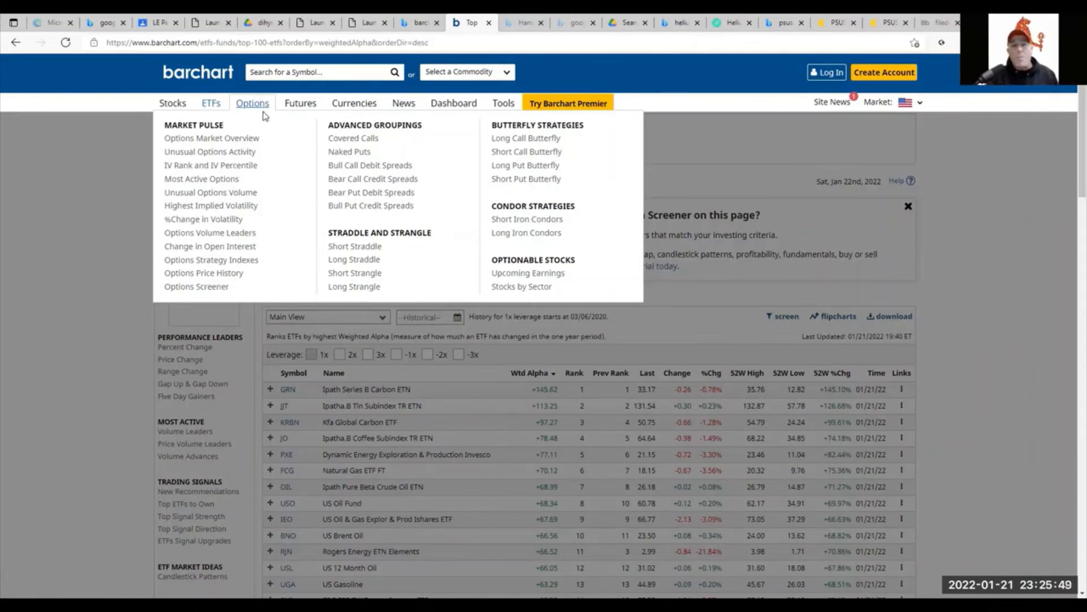
pyautogui.moveTo(303, 111)
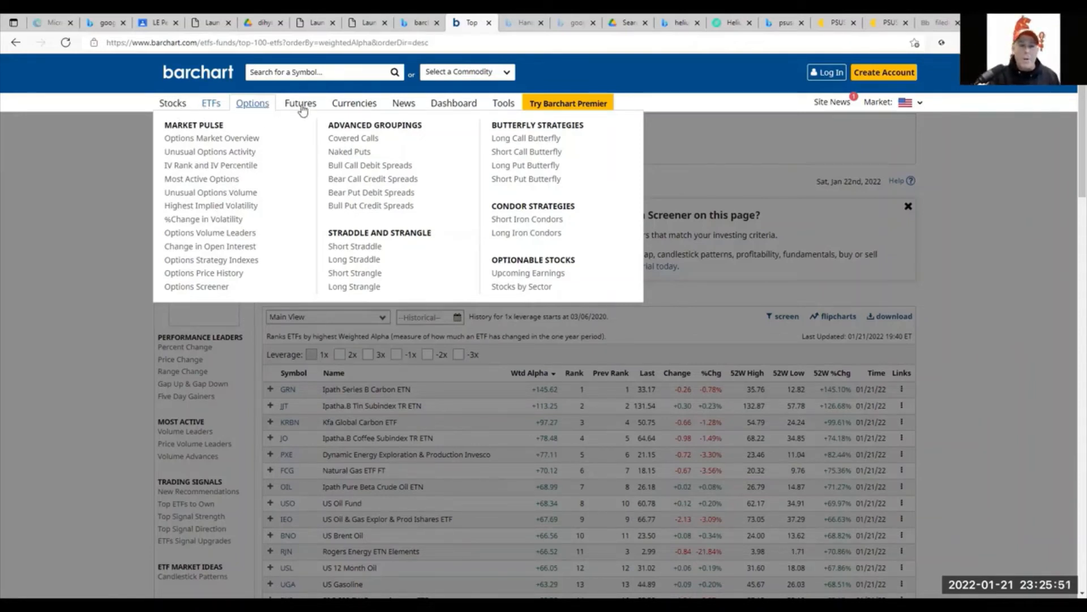
# Step: Open the Futures menu with commodity groupings, resources and European futures
pyautogui.click(300, 102)
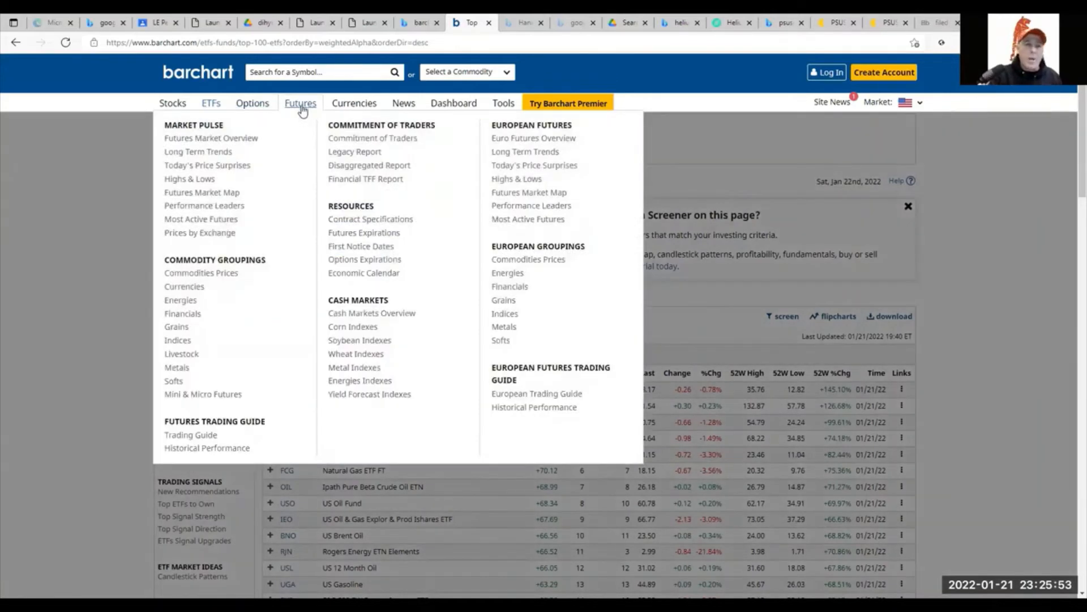
pyautogui.moveTo(210, 273)
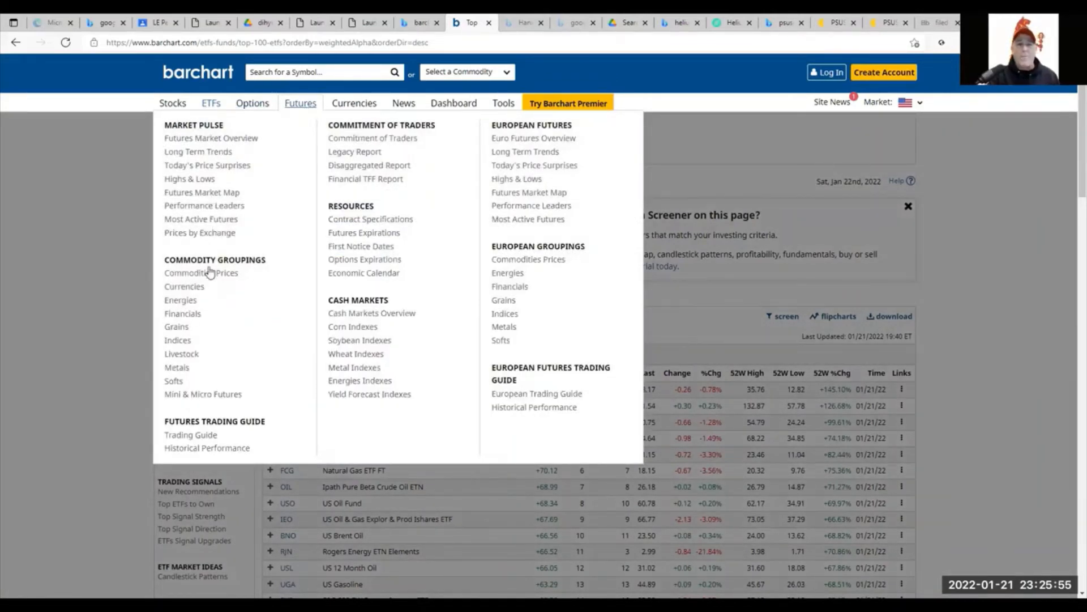
pyautogui.moveTo(214, 285)
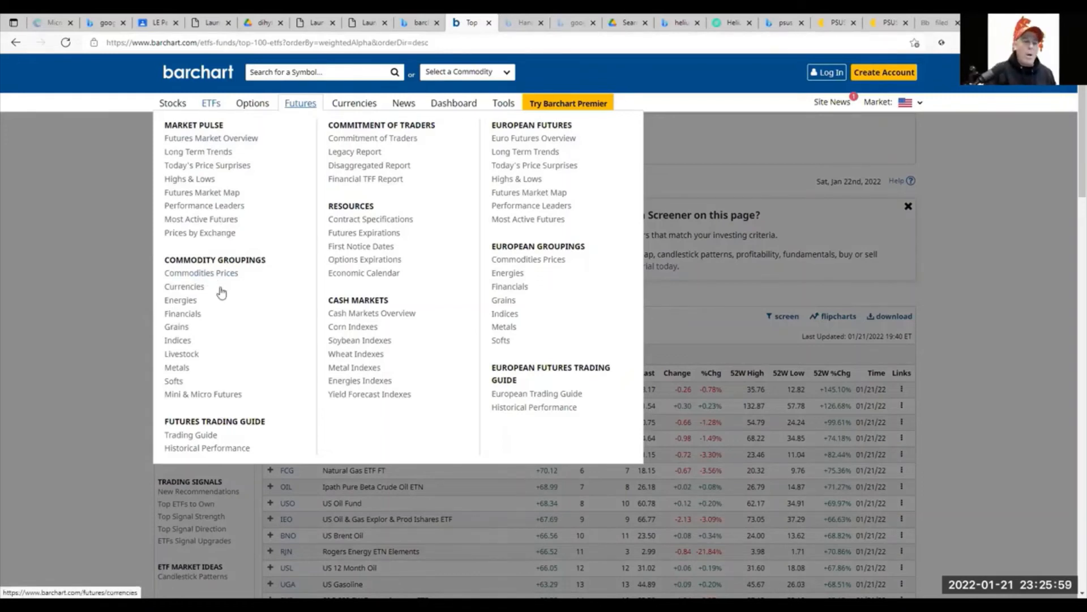
pyautogui.moveTo(216, 278)
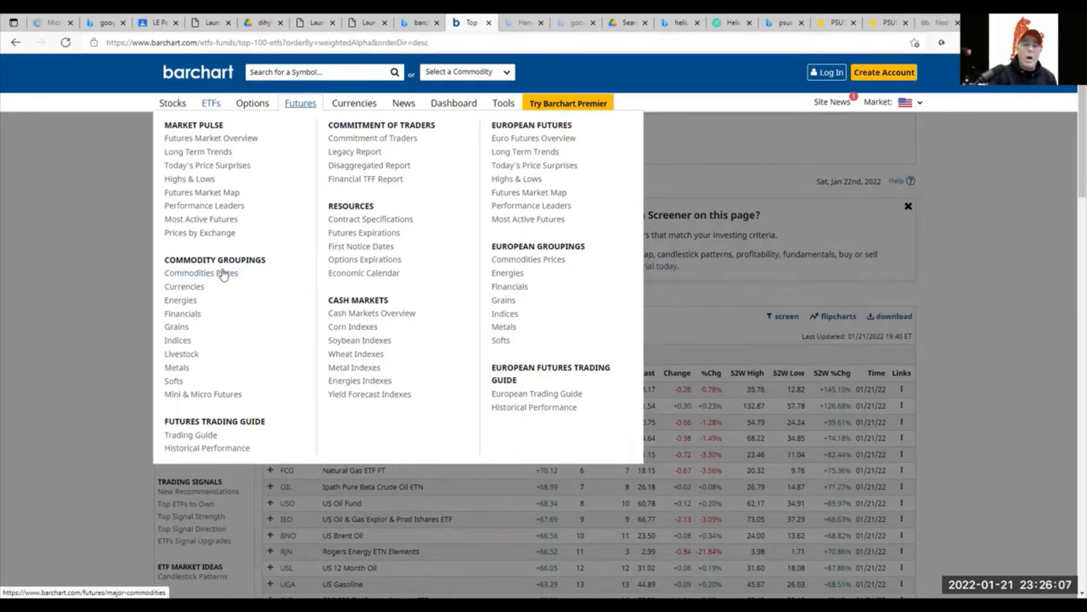
pyautogui.moveTo(219, 279)
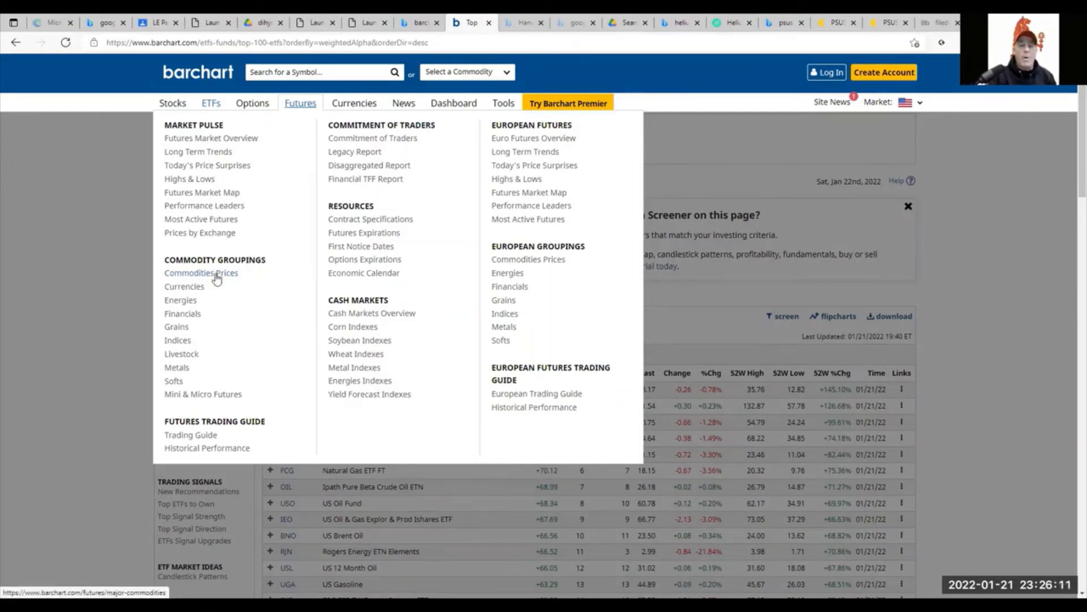
pyautogui.moveTo(359, 246)
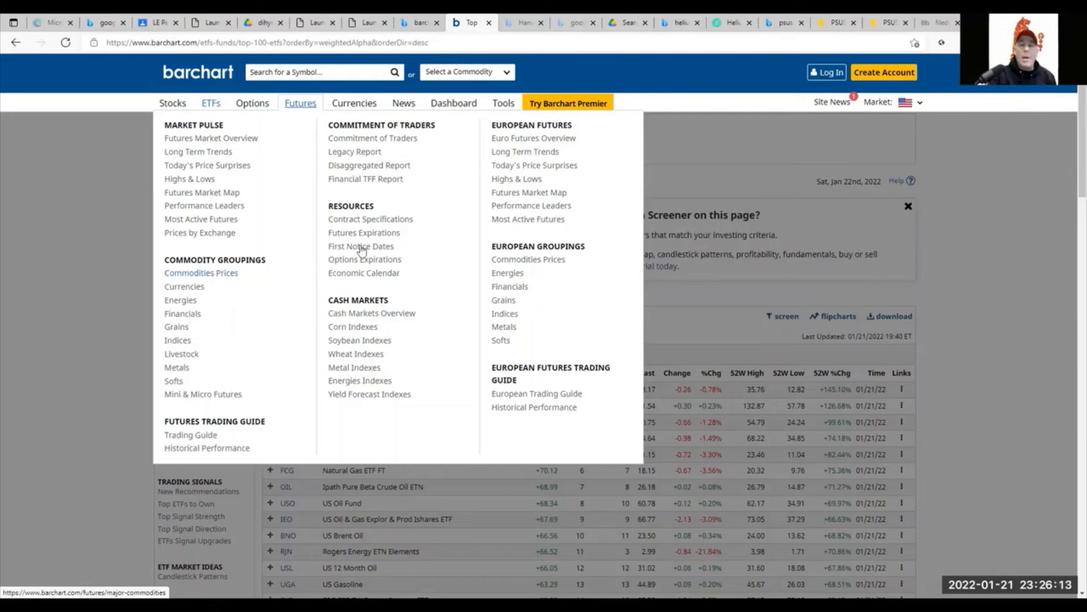
pyautogui.moveTo(539, 216)
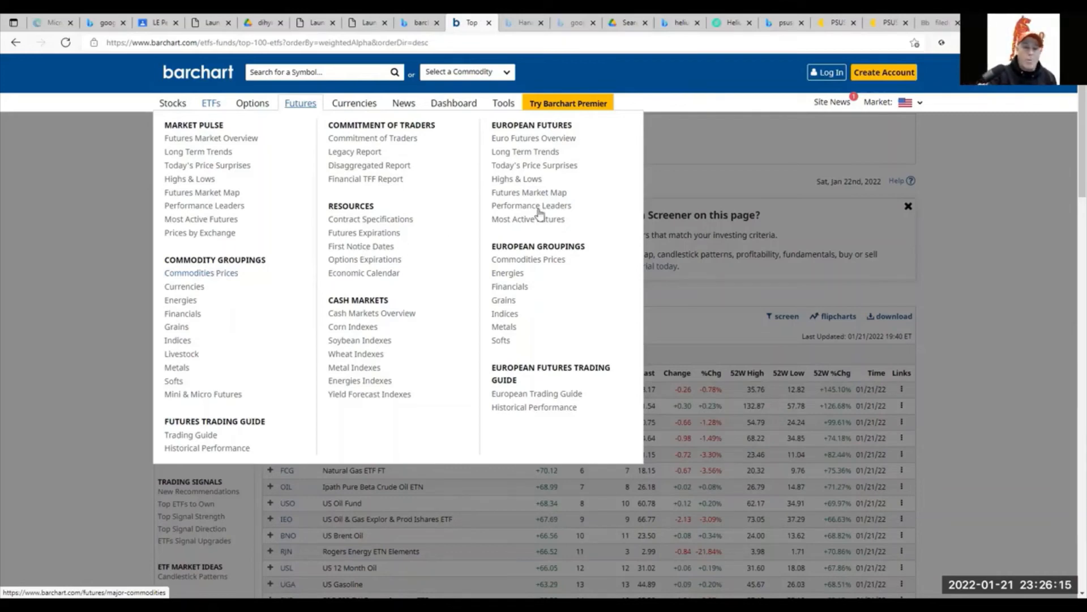
pyautogui.moveTo(368, 104)
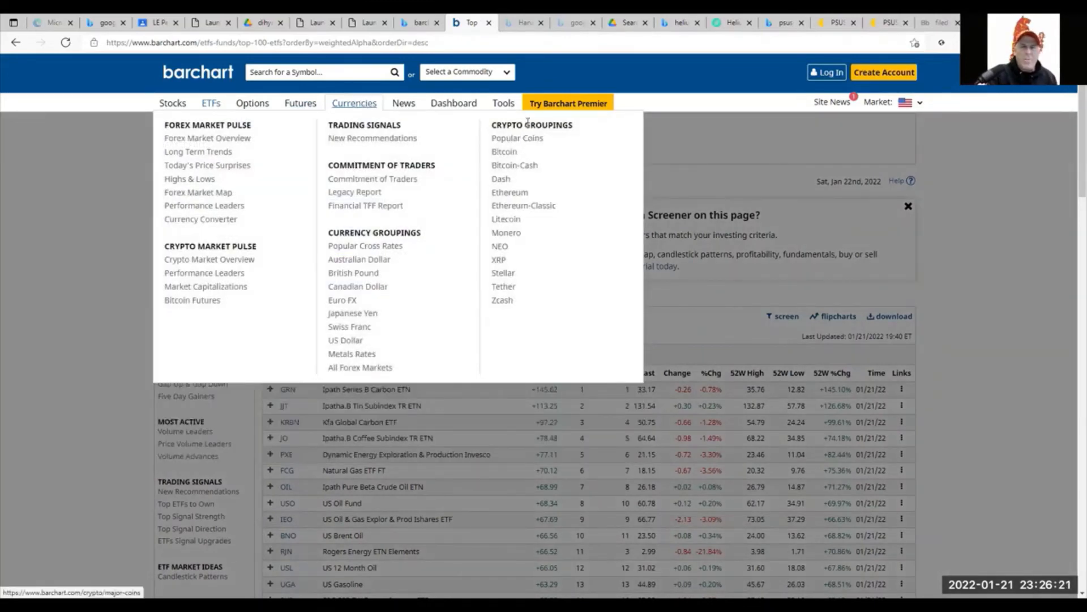
pyautogui.moveTo(543, 142)
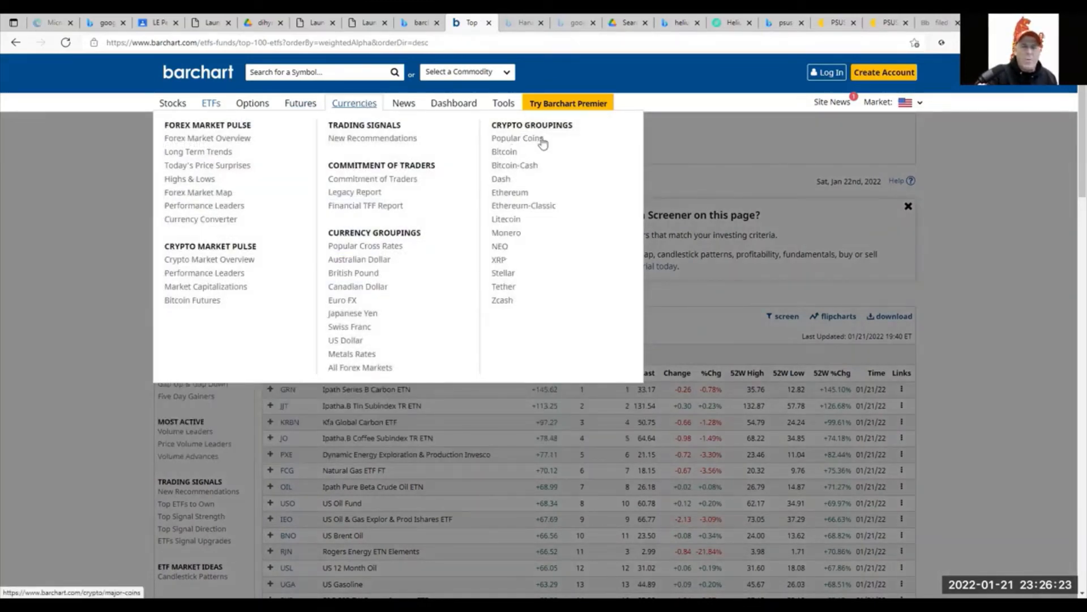
pyautogui.moveTo(546, 269)
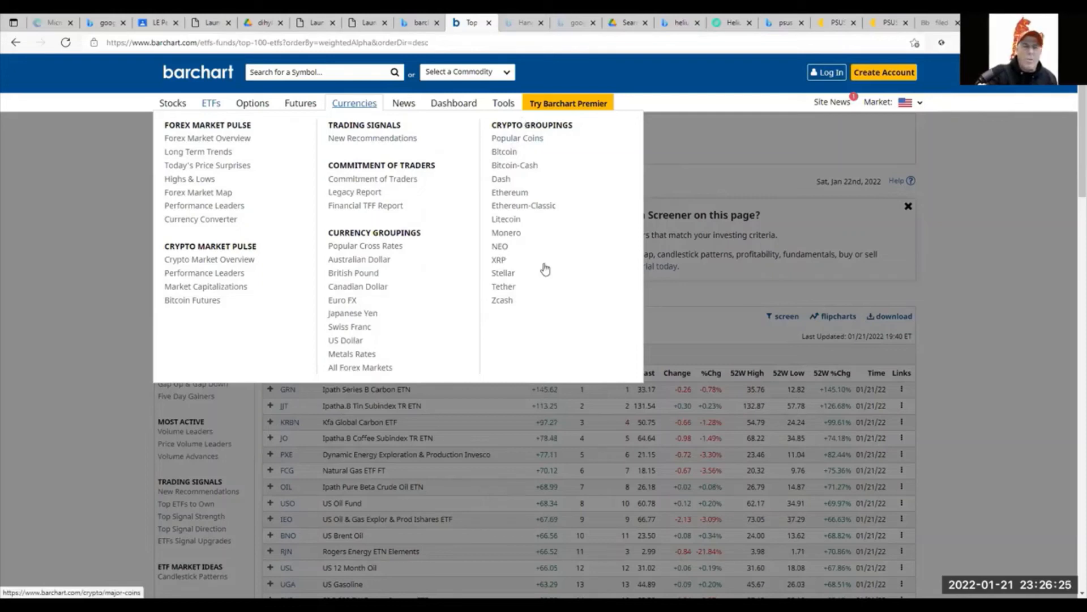
pyautogui.moveTo(502, 120)
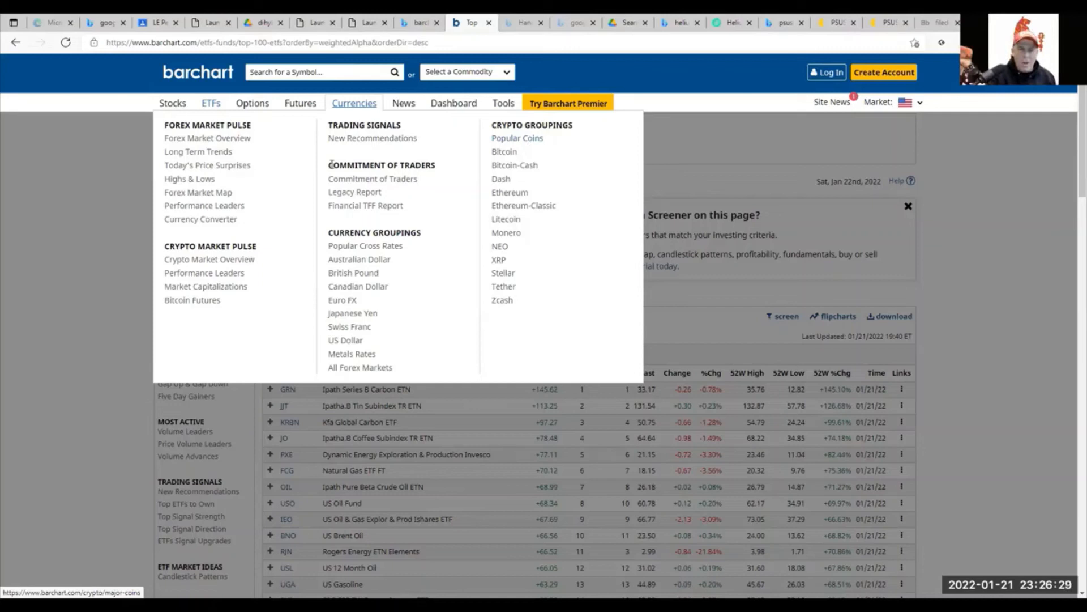
pyautogui.moveTo(209, 272)
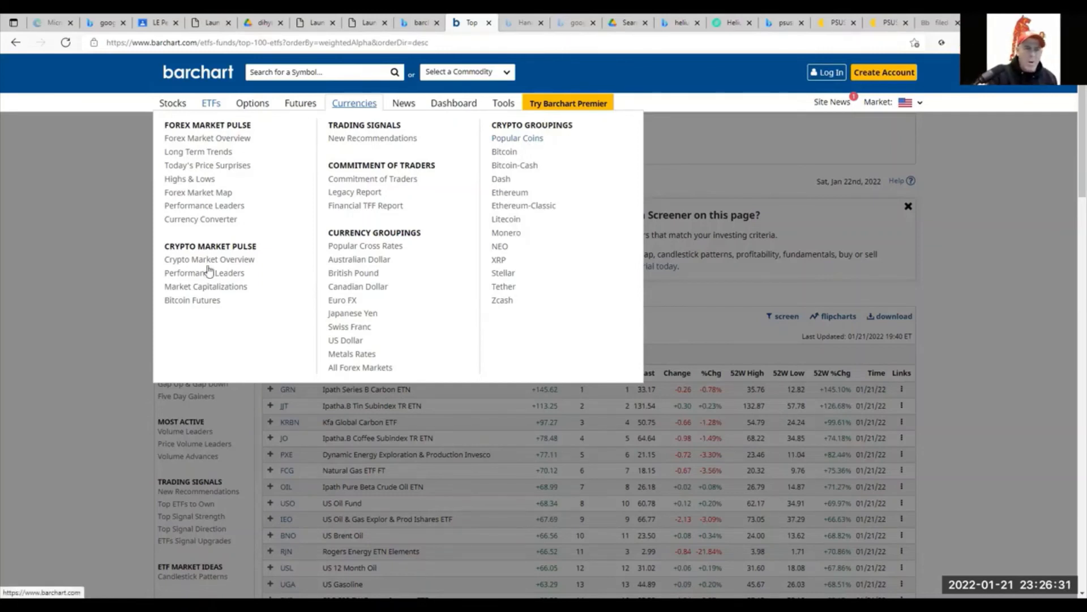
pyautogui.moveTo(192, 278)
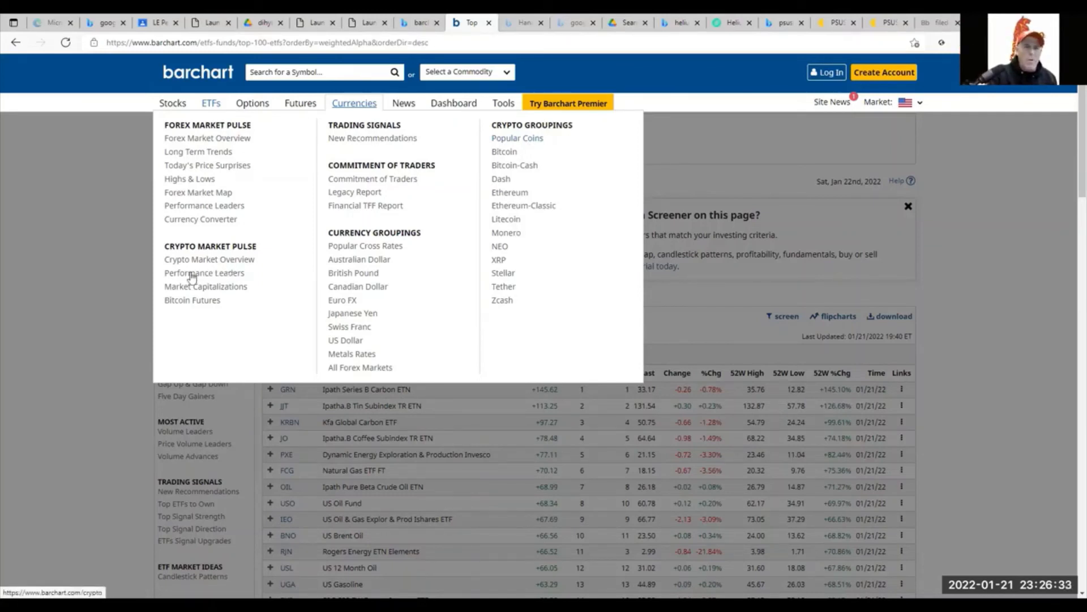
pyautogui.moveTo(232, 262)
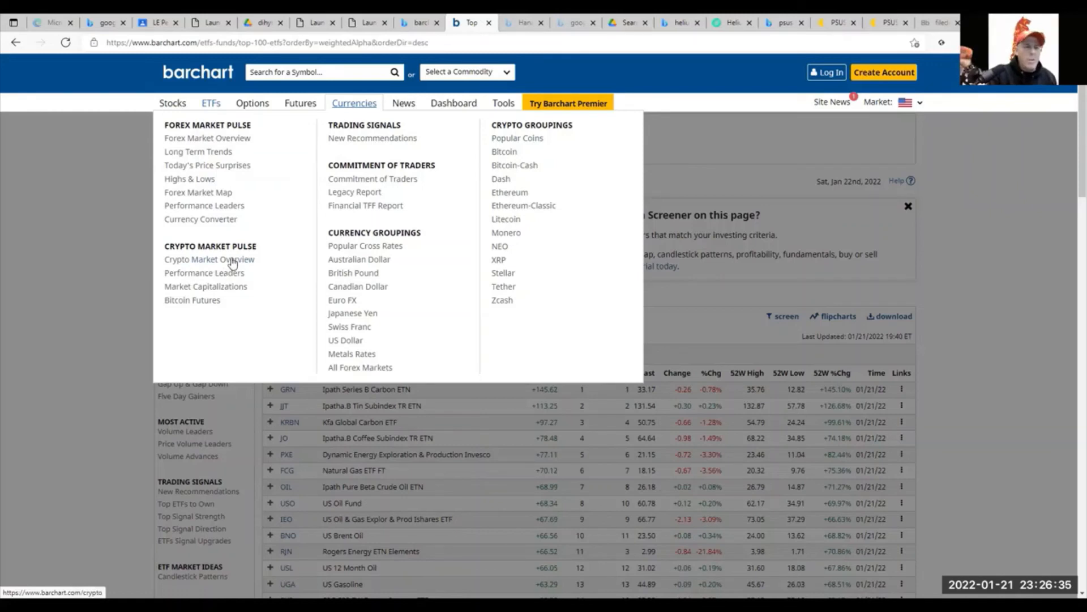
pyautogui.moveTo(239, 264)
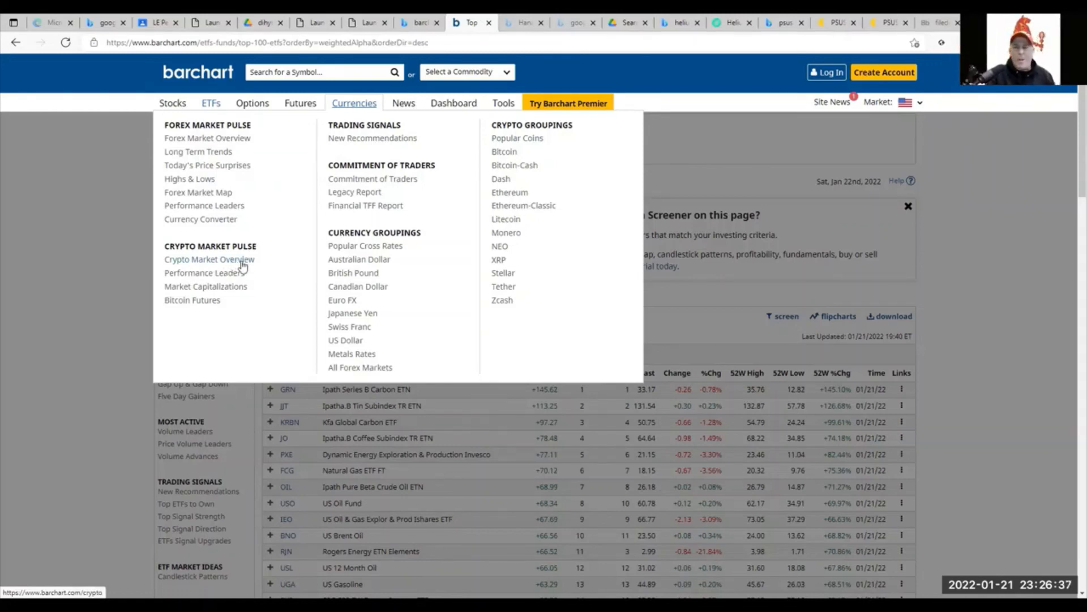
pyautogui.moveTo(475, 266)
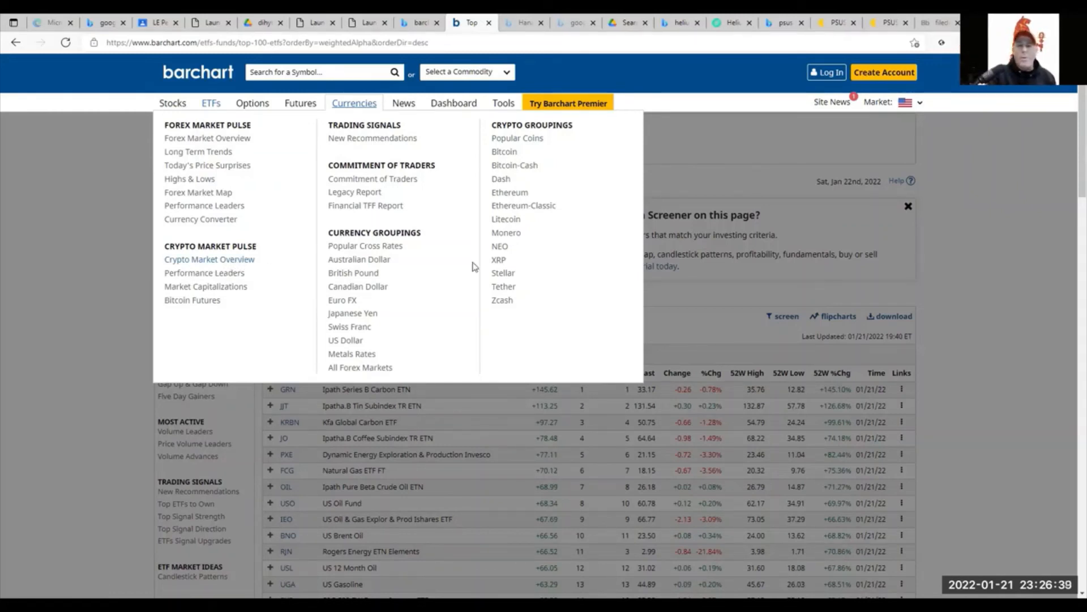
pyautogui.moveTo(241, 271)
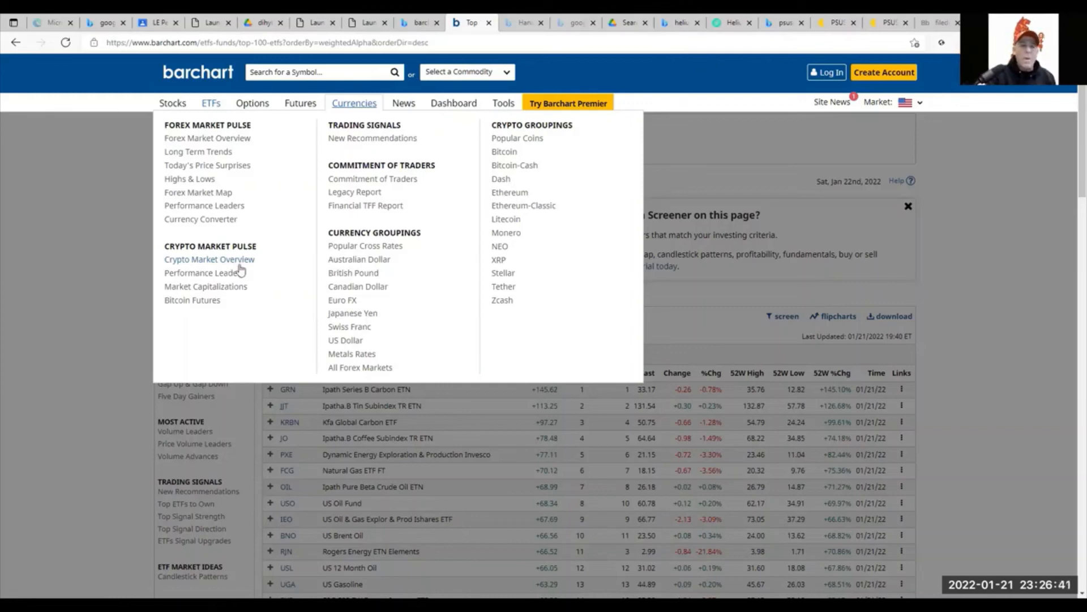
pyautogui.moveTo(498, 234)
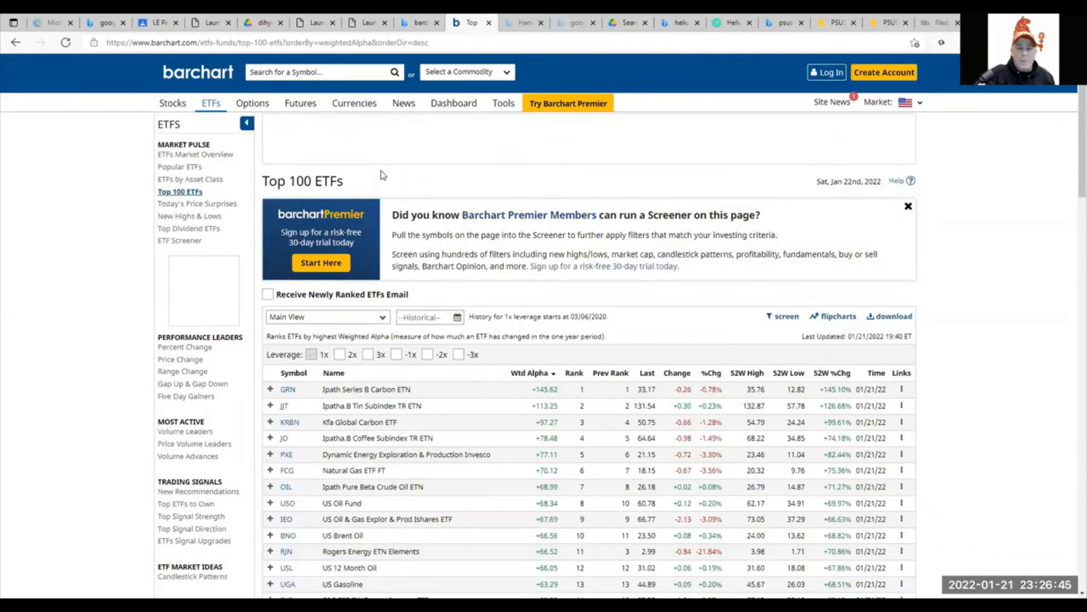
pyautogui.moveTo(950, 191)
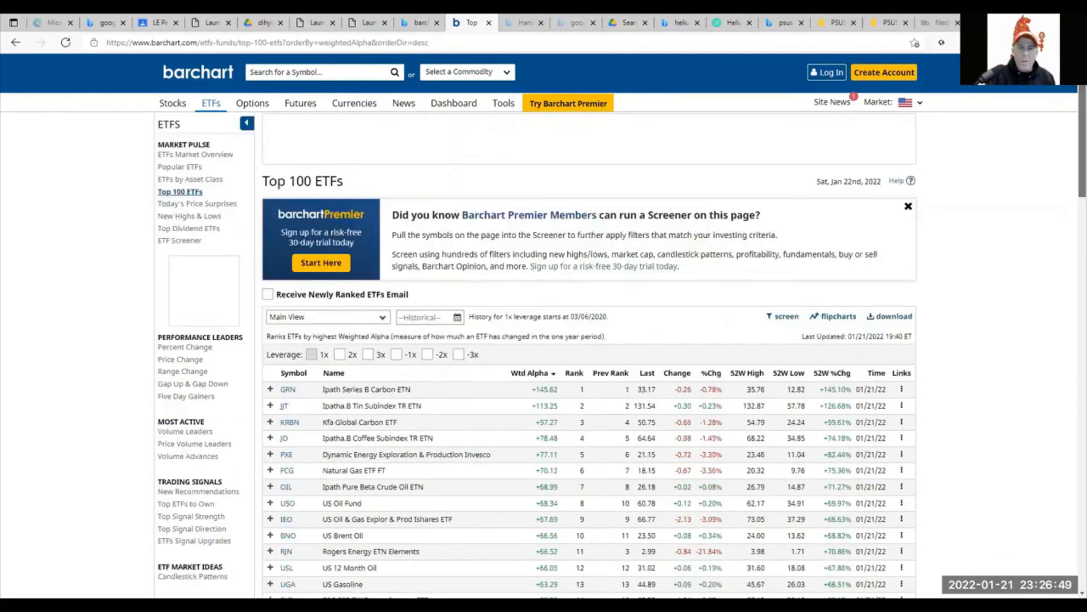
pyautogui.moveTo(417, 128)
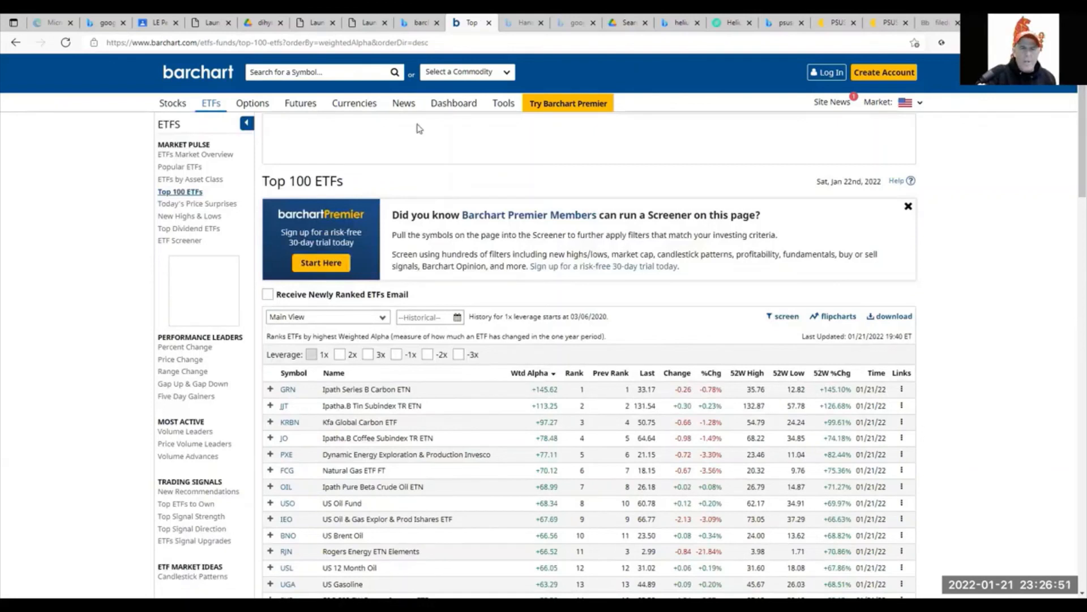
pyautogui.moveTo(424, 116)
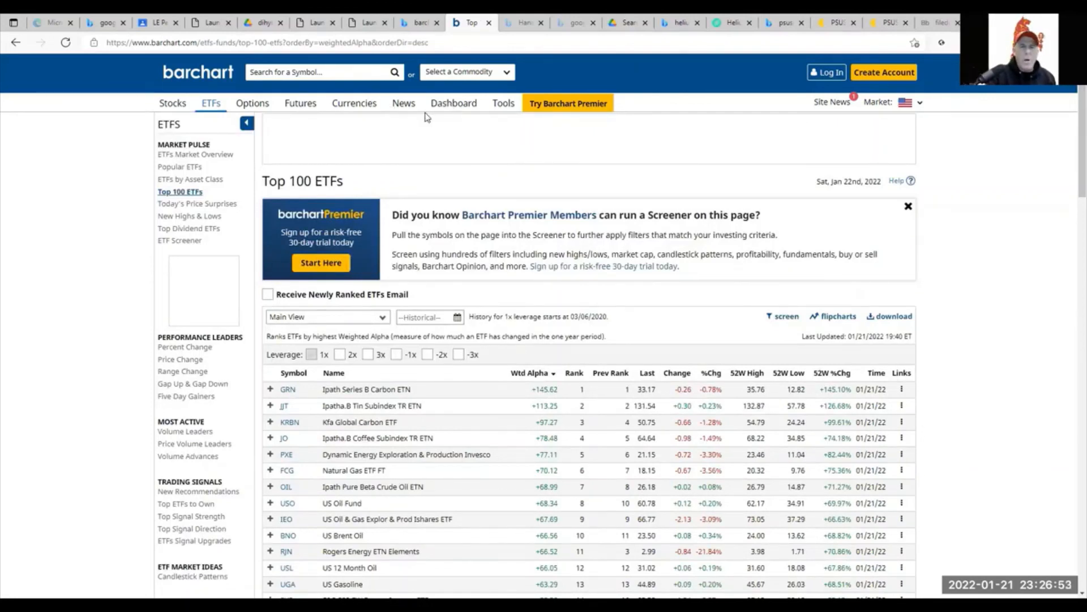
pyautogui.moveTo(407, 109)
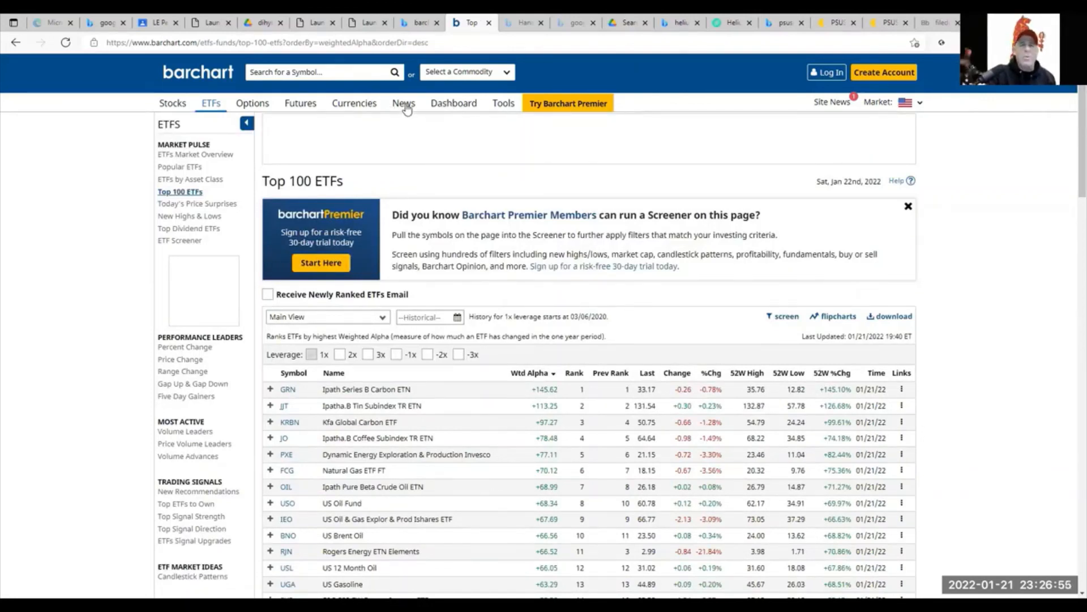
pyautogui.moveTo(453, 102)
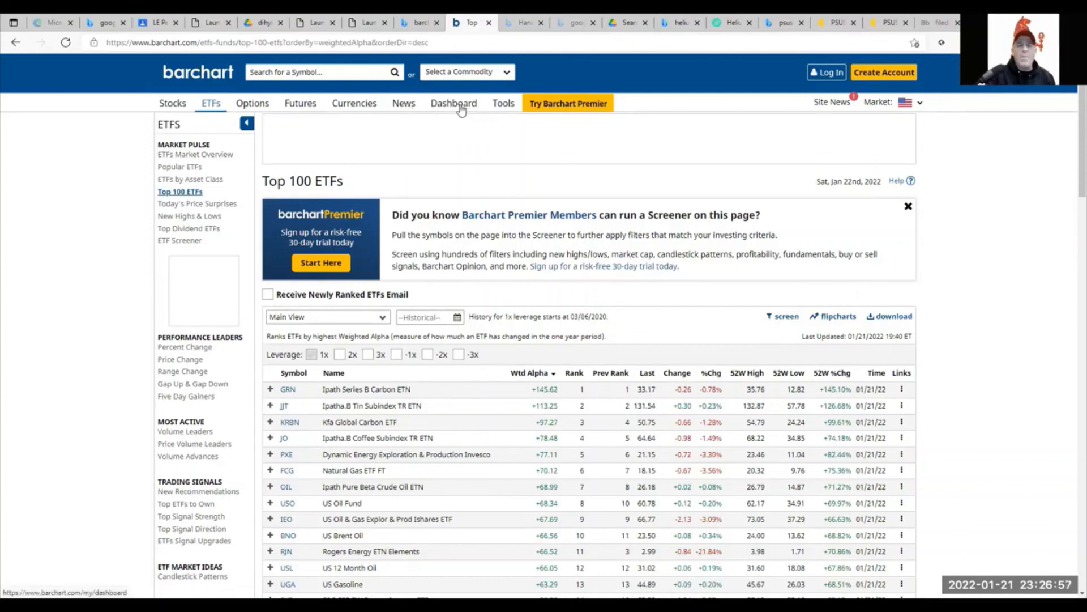
pyautogui.moveTo(503, 103)
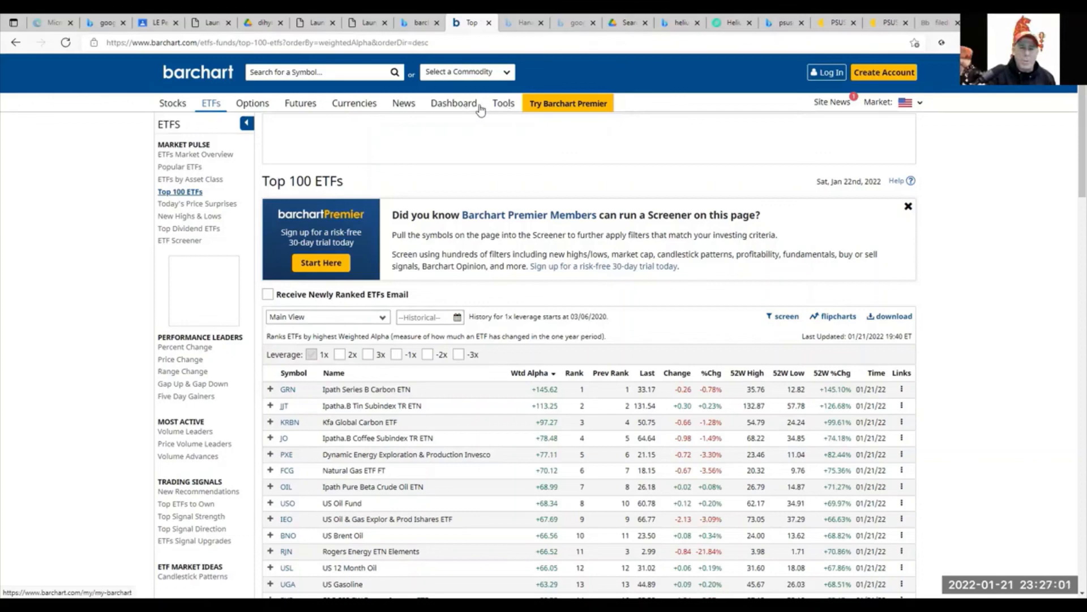
# Step: Open the Dashboard page from the top navigation bar
pyautogui.click(453, 102)
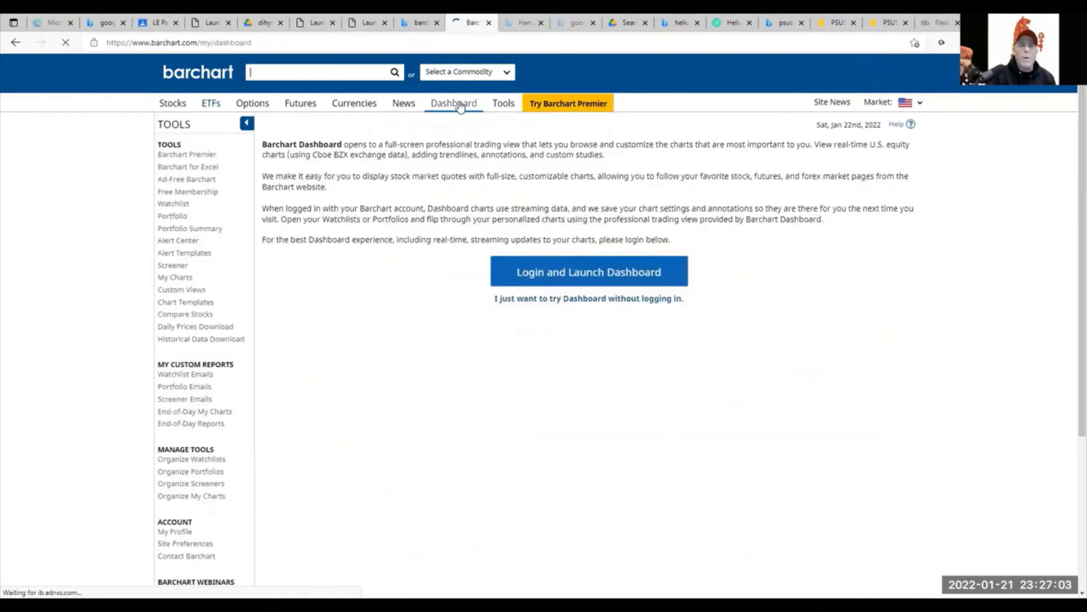